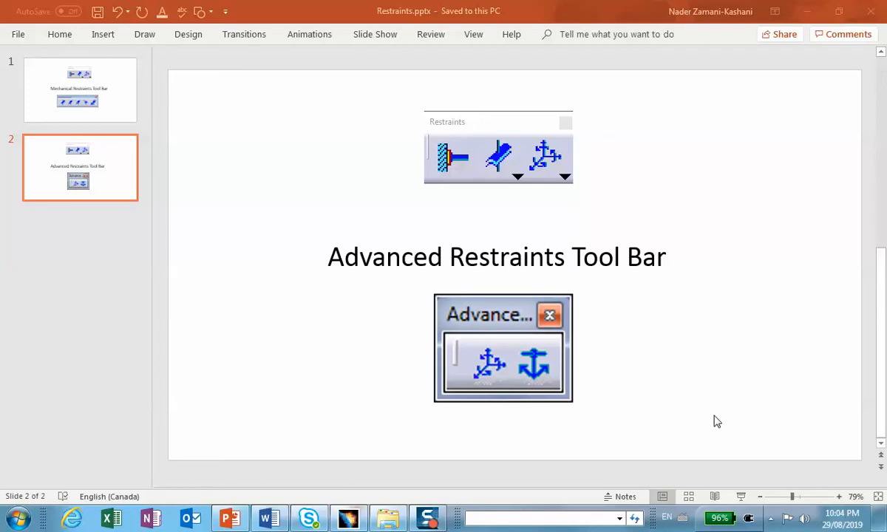
mouse_move(549, 375)
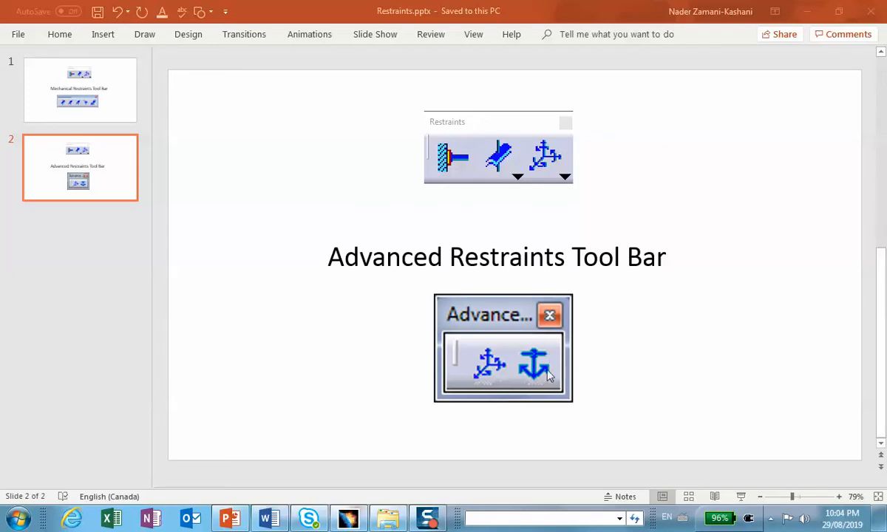
mouse_move(546, 348)
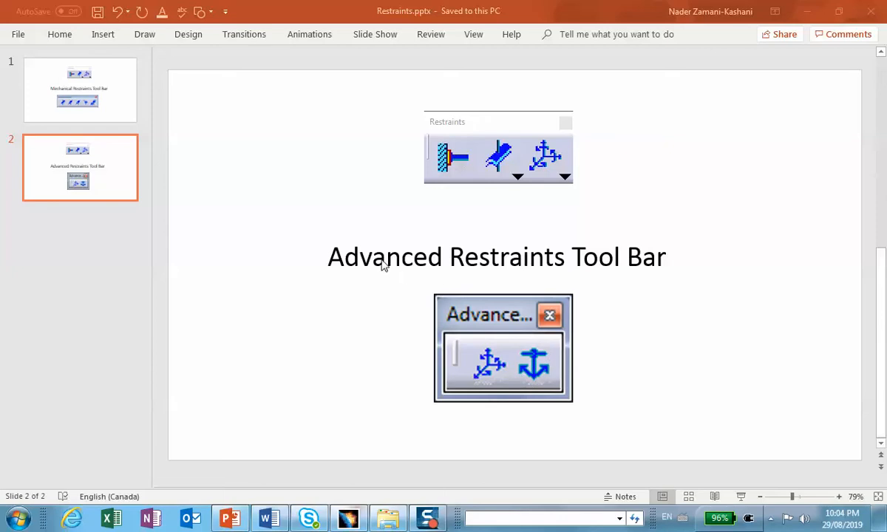
mouse_move(405, 231)
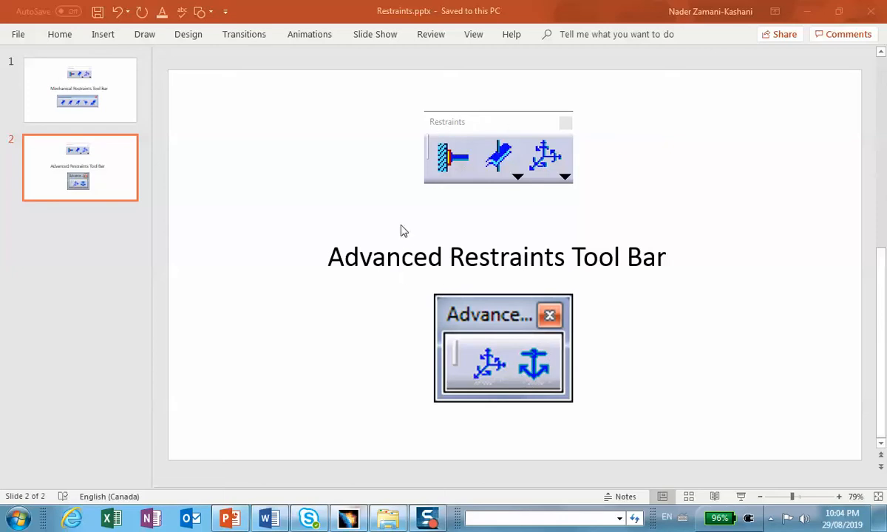
mouse_move(578, 195)
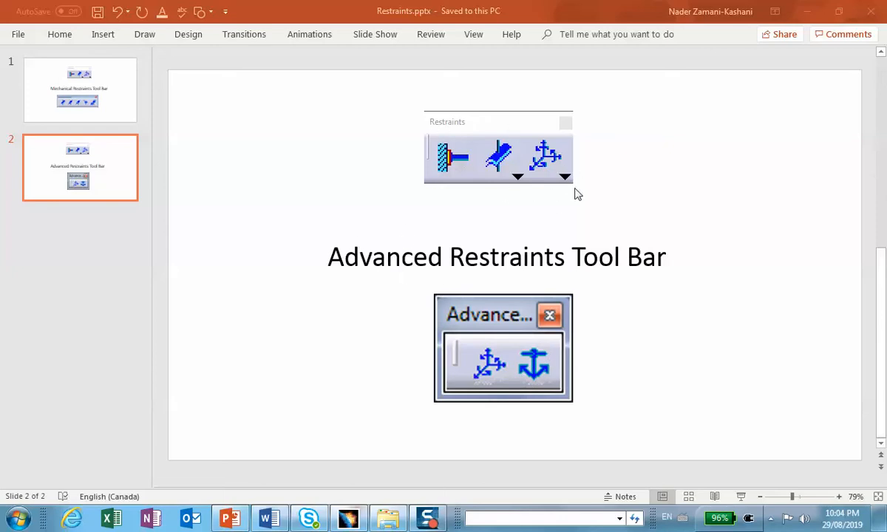
mouse_move(554, 204)
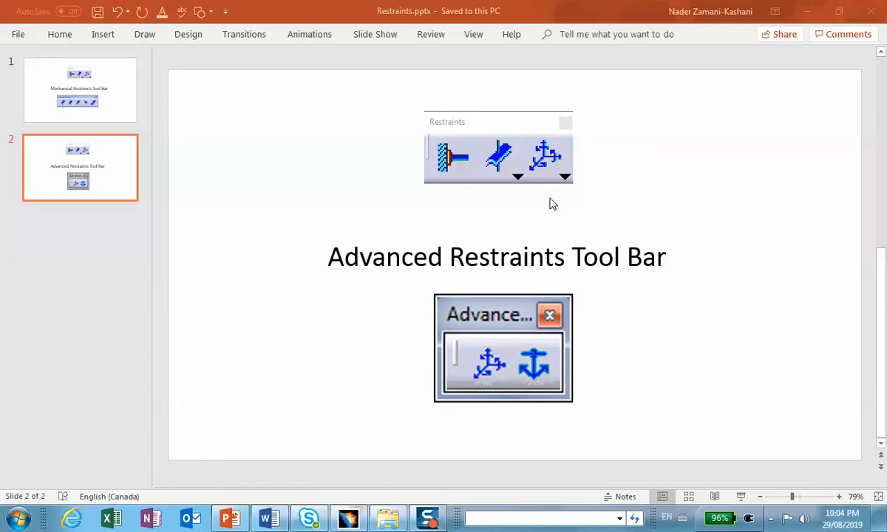
mouse_move(590, 278)
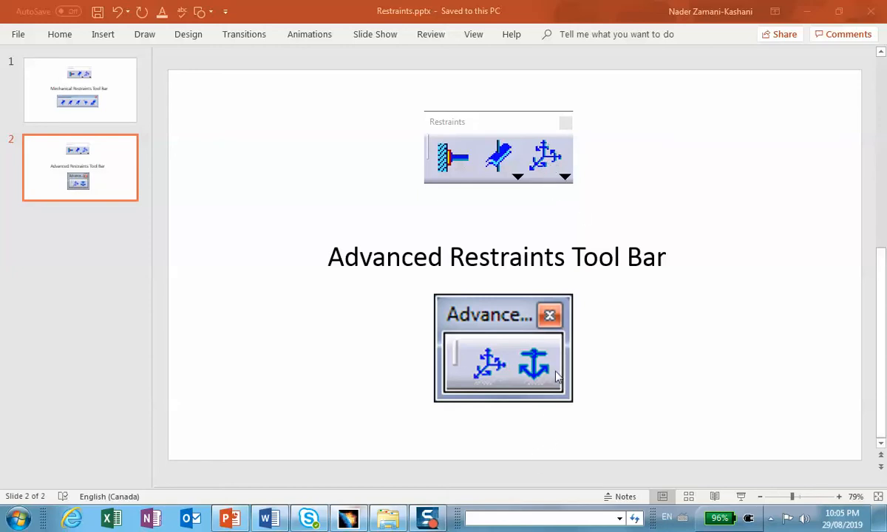
mouse_move(624, 381)
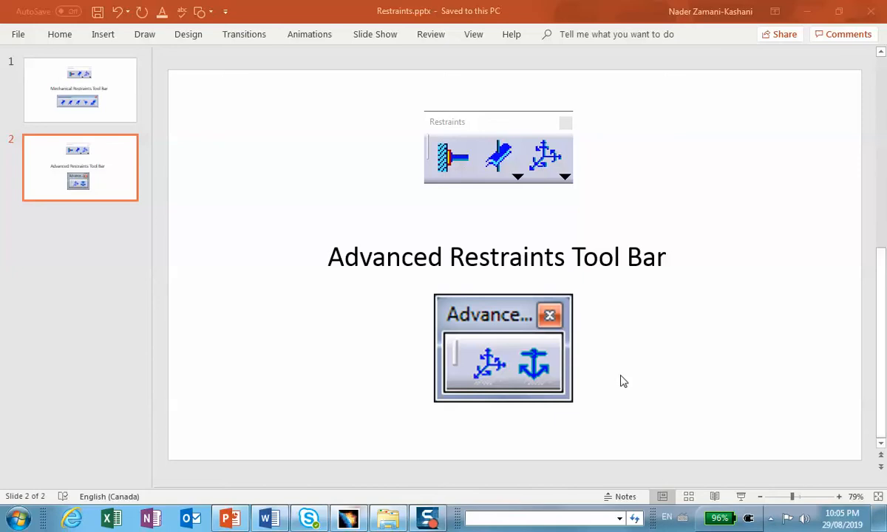
mouse_move(544, 367)
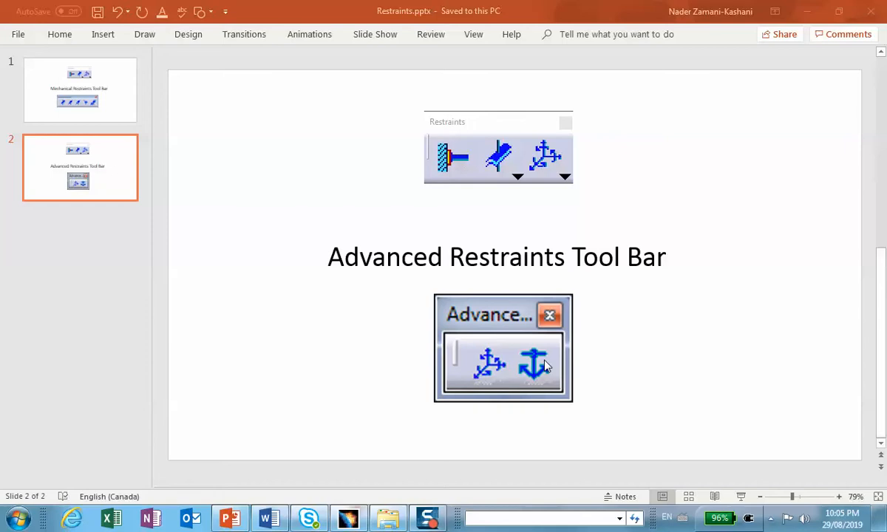
mouse_move(495, 340)
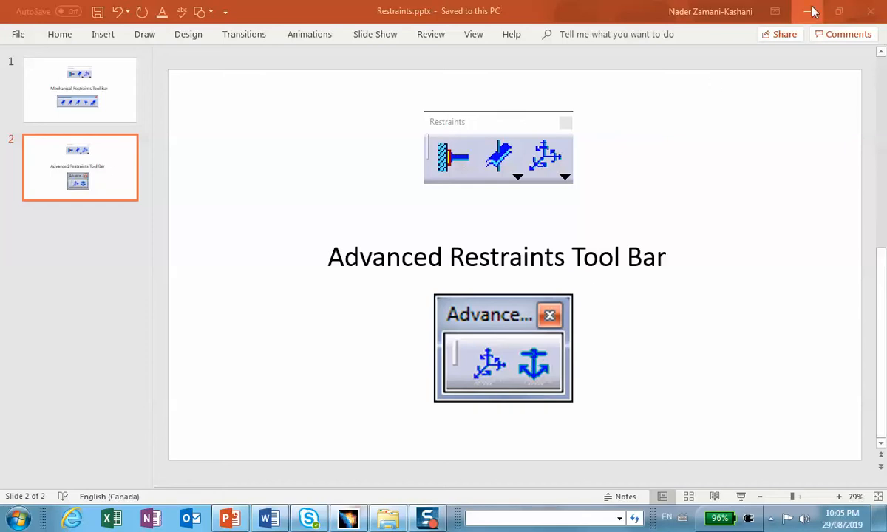
mouse_move(810, 14)
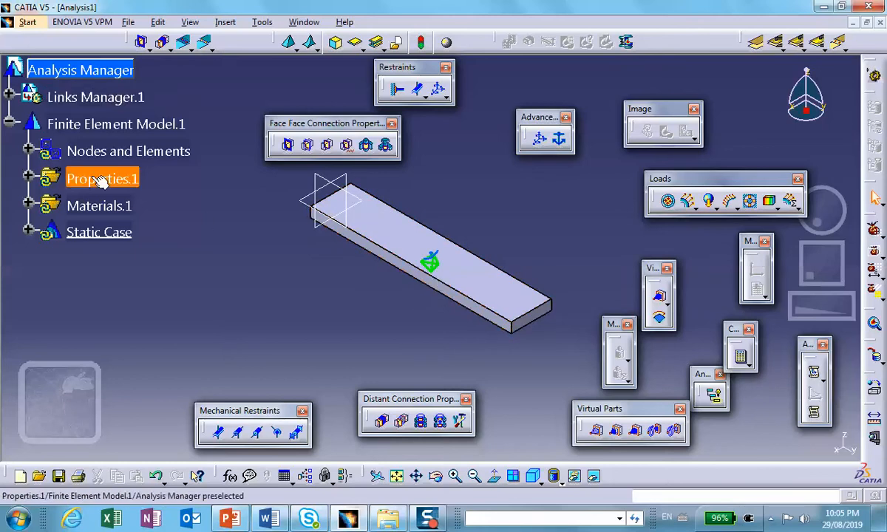
Set OCTREE Tetrahedron Mesh.1 under Nodes and Elements to a global size of .2 in.
click(28, 151)
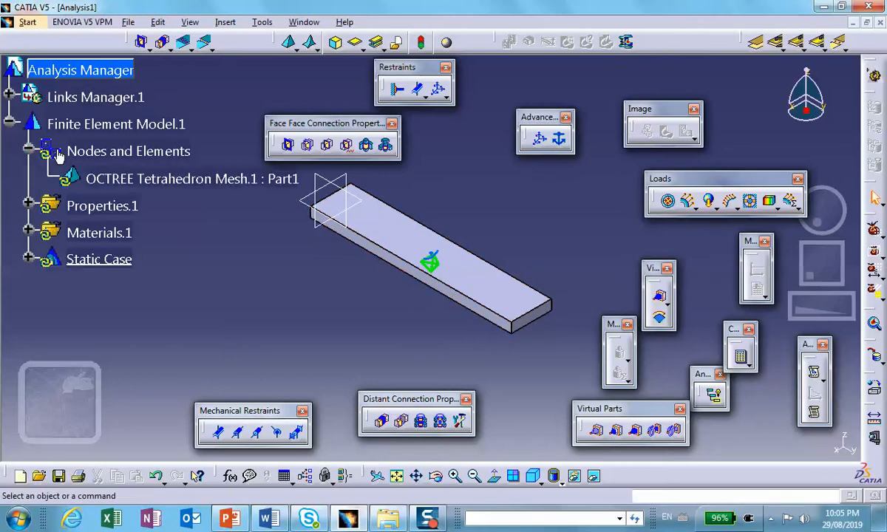
double_click(192, 178)
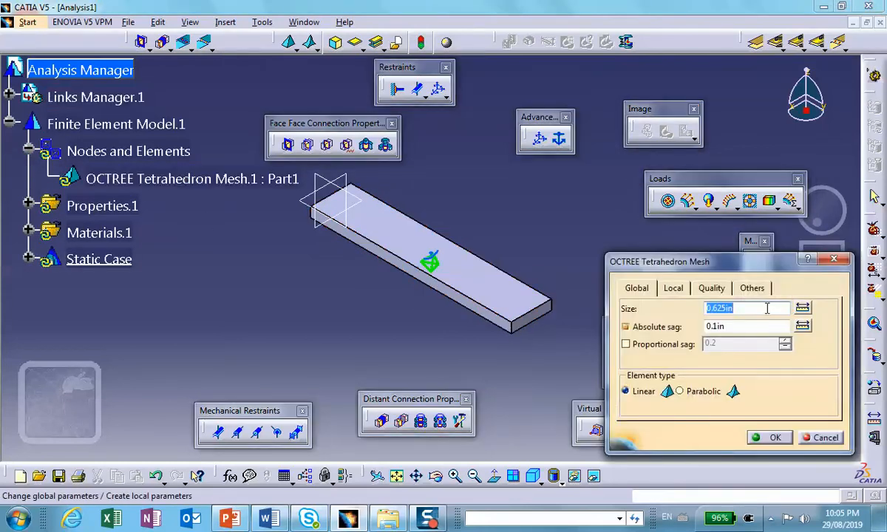
text(.2)
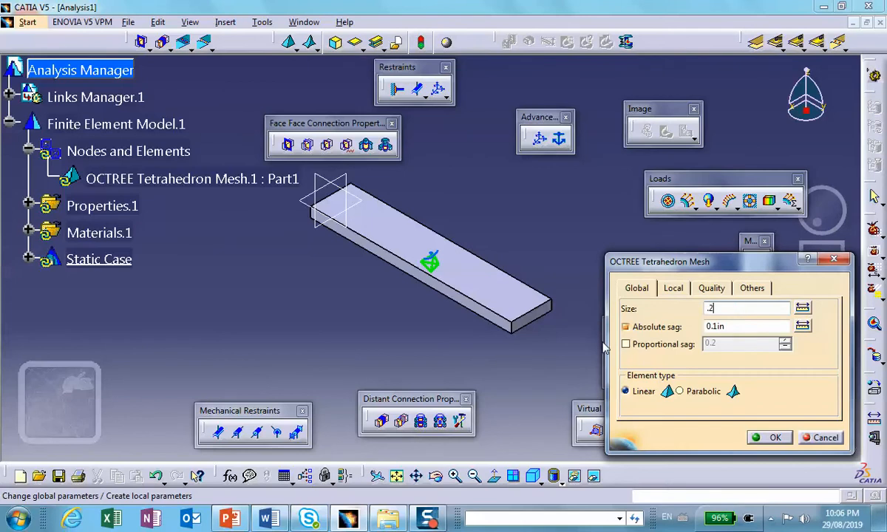
click(775, 438)
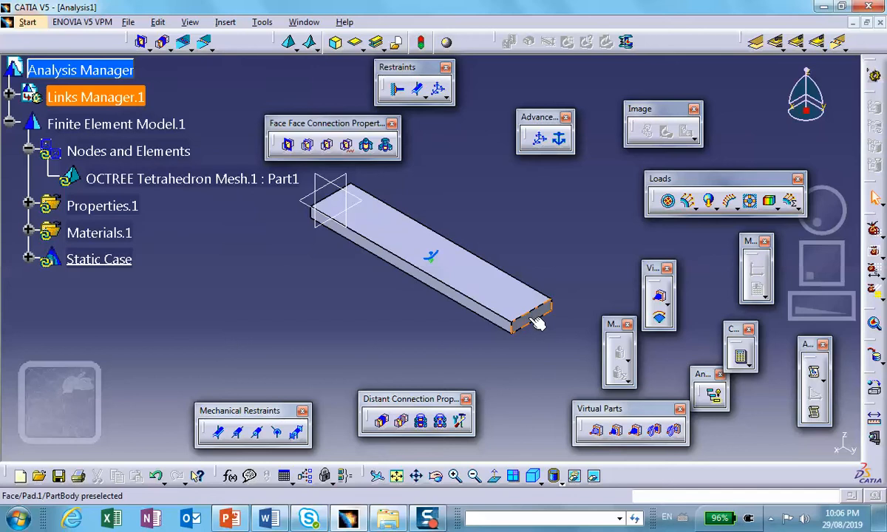
mouse_move(538, 324)
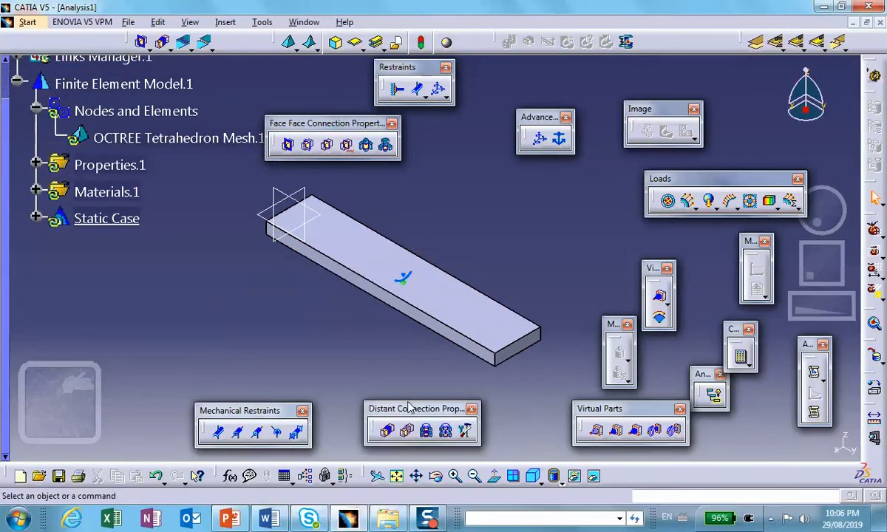
mouse_move(451, 261)
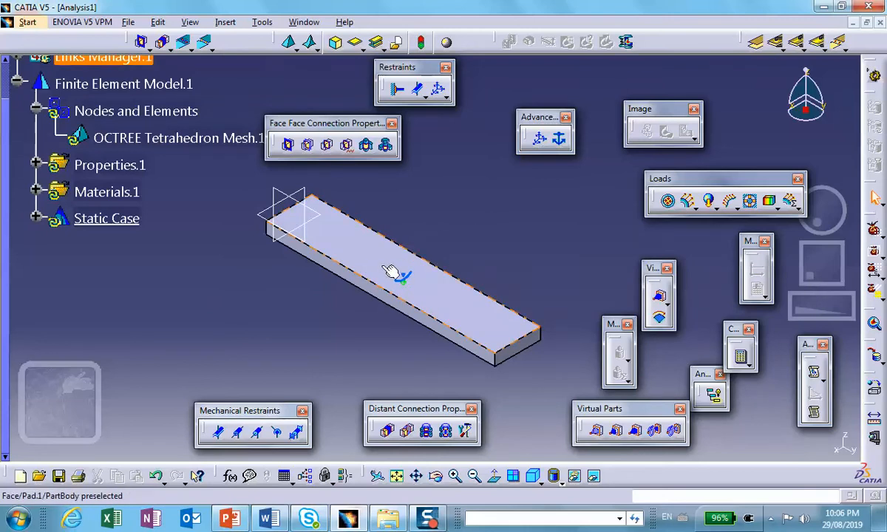
mouse_move(405, 278)
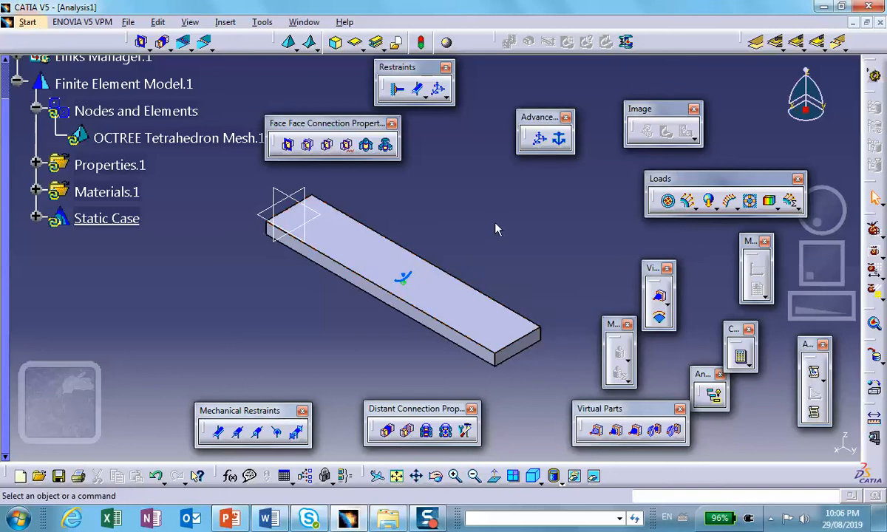
mouse_move(482, 237)
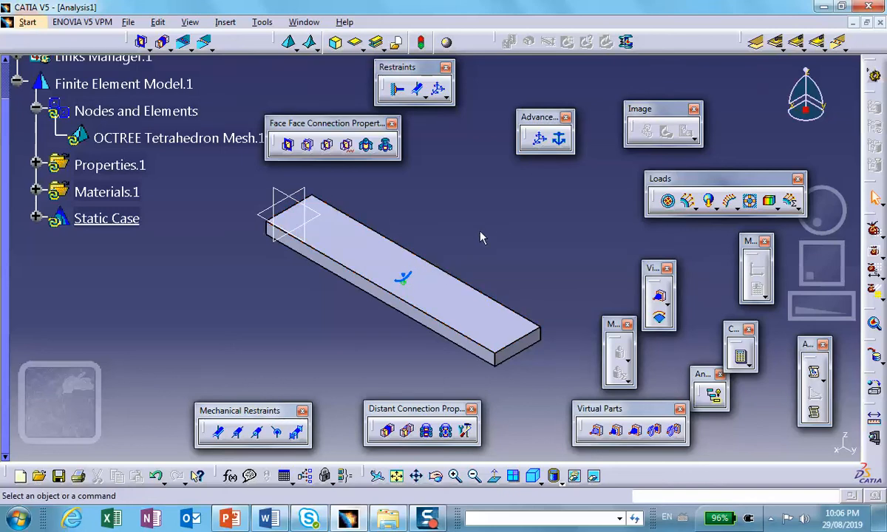
mouse_move(544, 159)
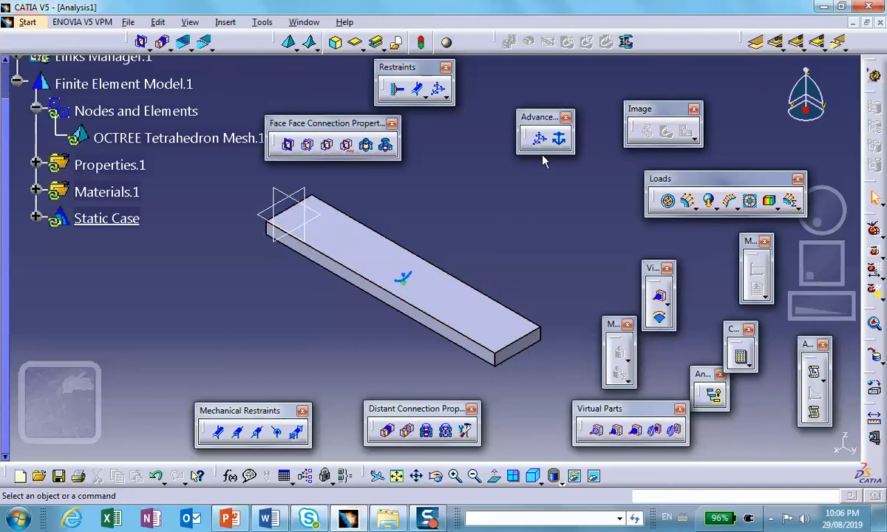
mouse_move(559, 139)
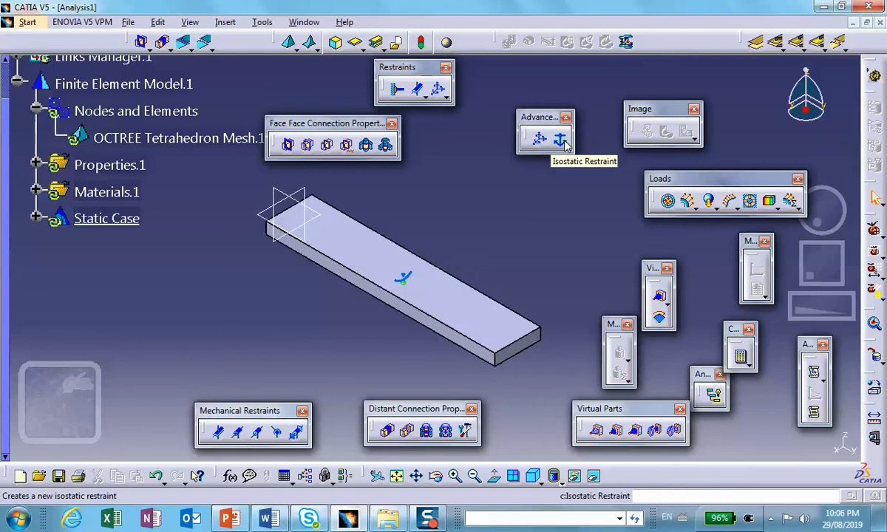
mouse_move(526, 224)
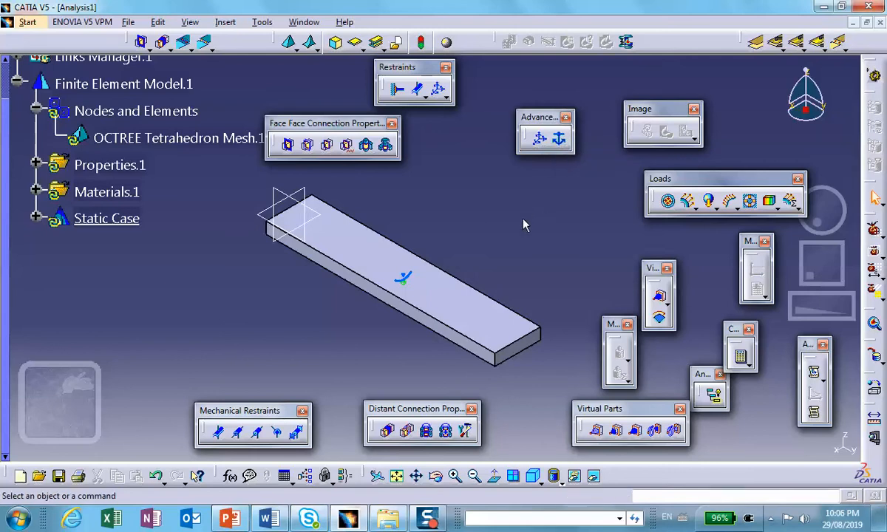
mouse_move(611, 169)
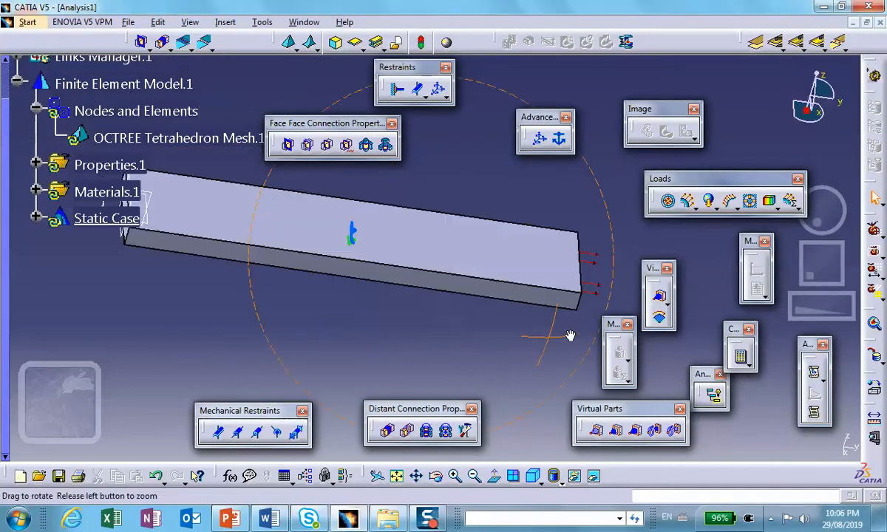
Rotate the block side-on, from above, then back toward its original angle.
drag(570, 334, 458, 278)
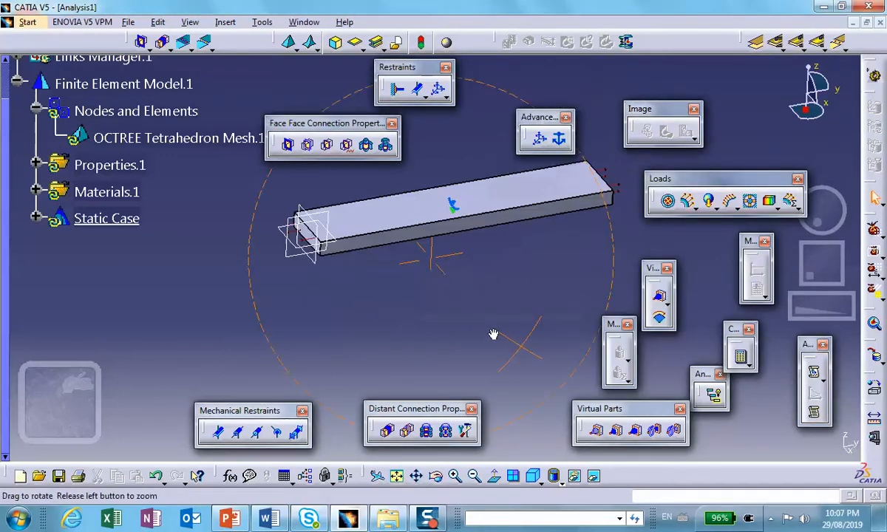
drag(494, 335, 592, 249)
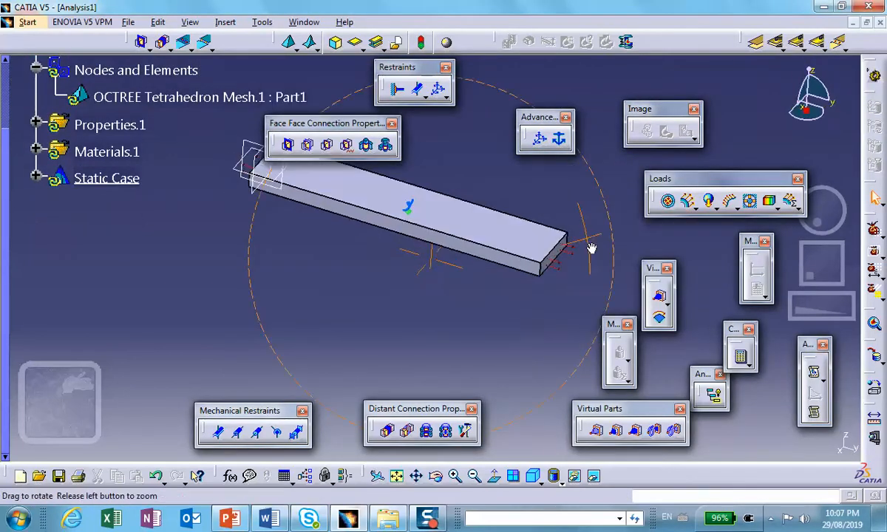
drag(591, 249, 279, 279)
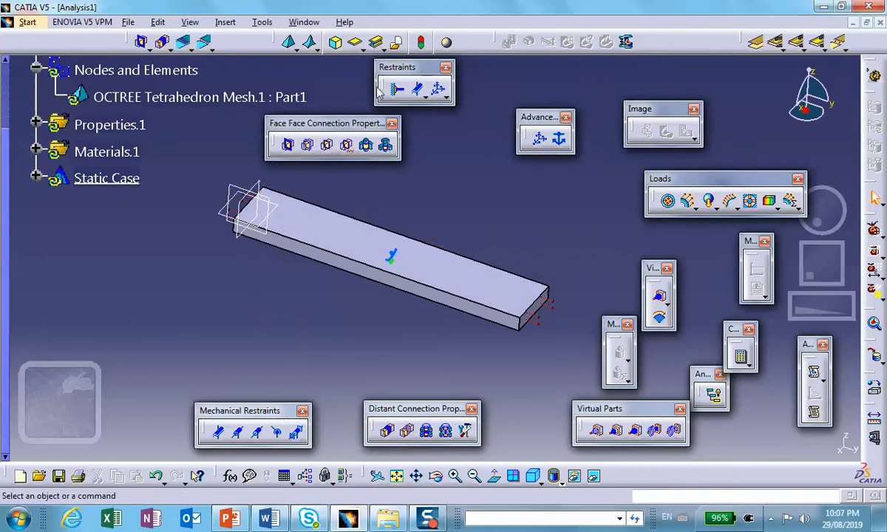
mouse_move(396, 89)
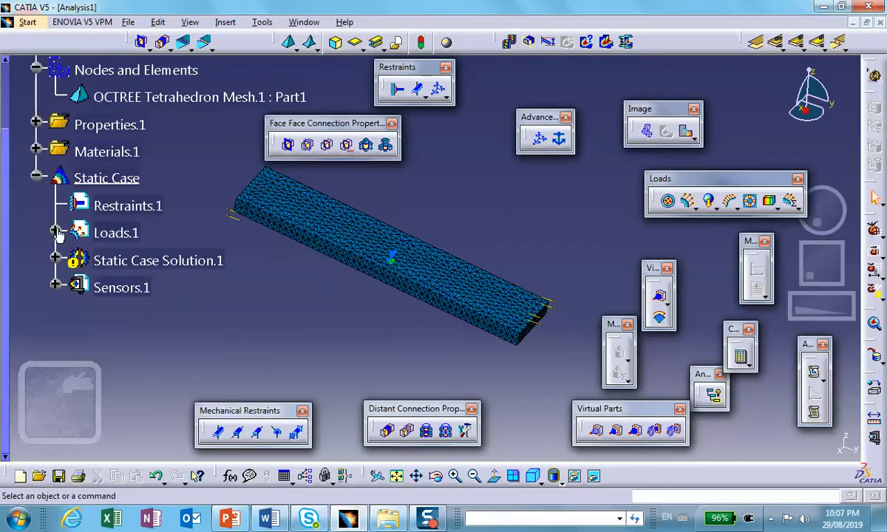
Deactivate Deformed mesh.1 under Static Case Solution.1 so the solid block shows again.
click(57, 260)
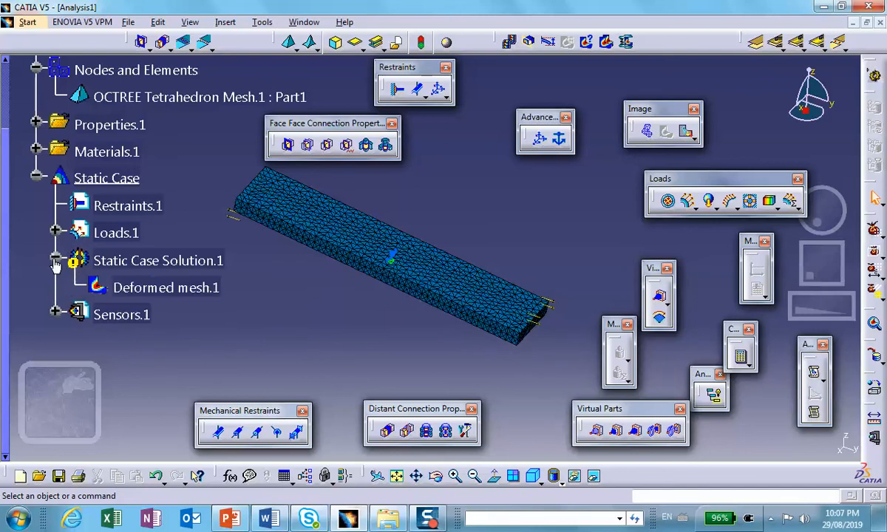
right_click(165, 287)
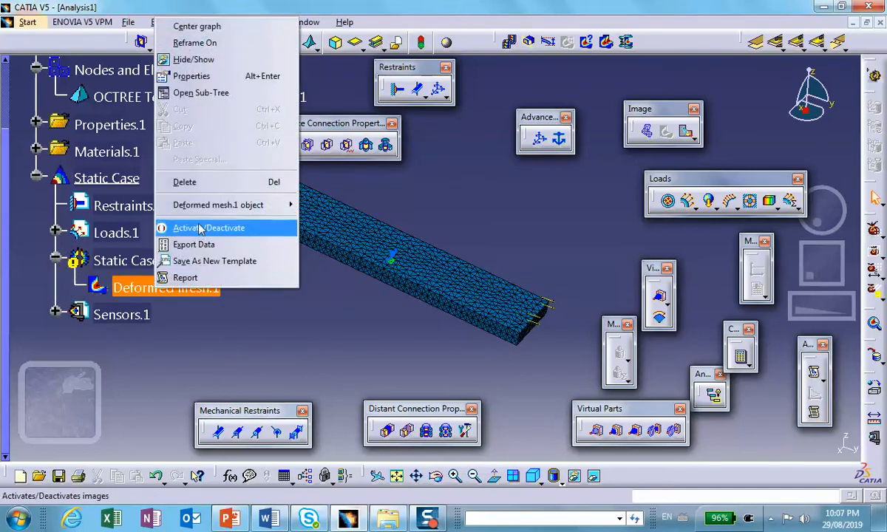
click(208, 228)
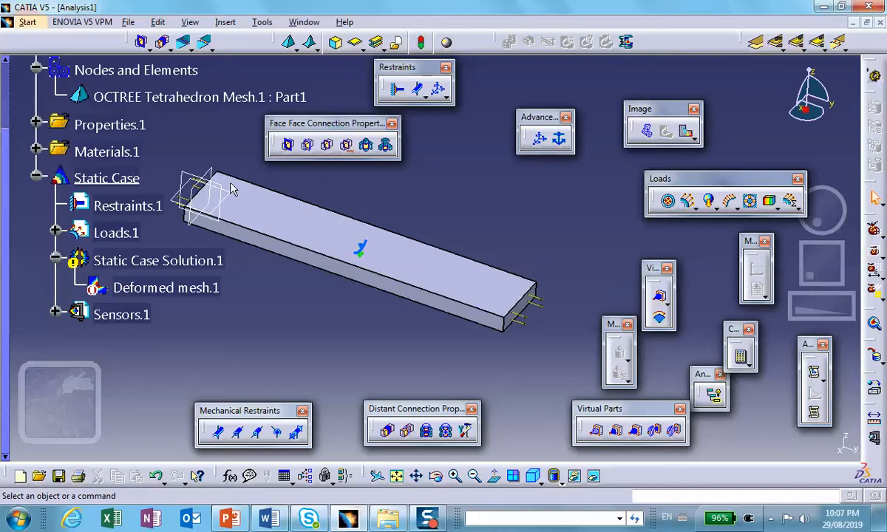
mouse_move(237, 177)
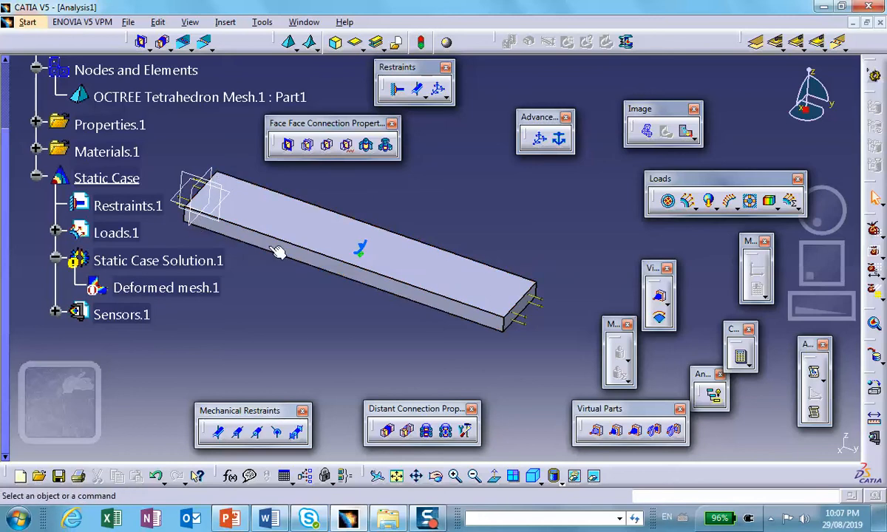
mouse_move(540, 140)
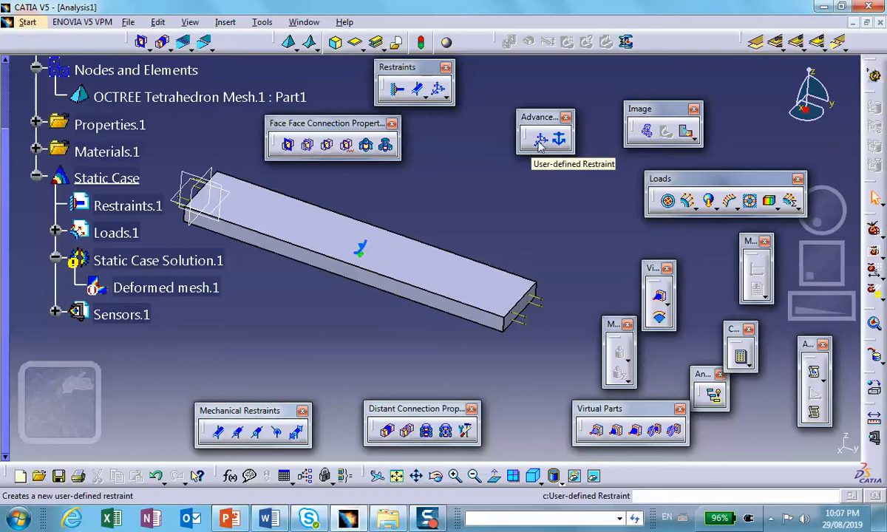
Restrain a first corner vertex of the block in the needed translation directions.
click(541, 139)
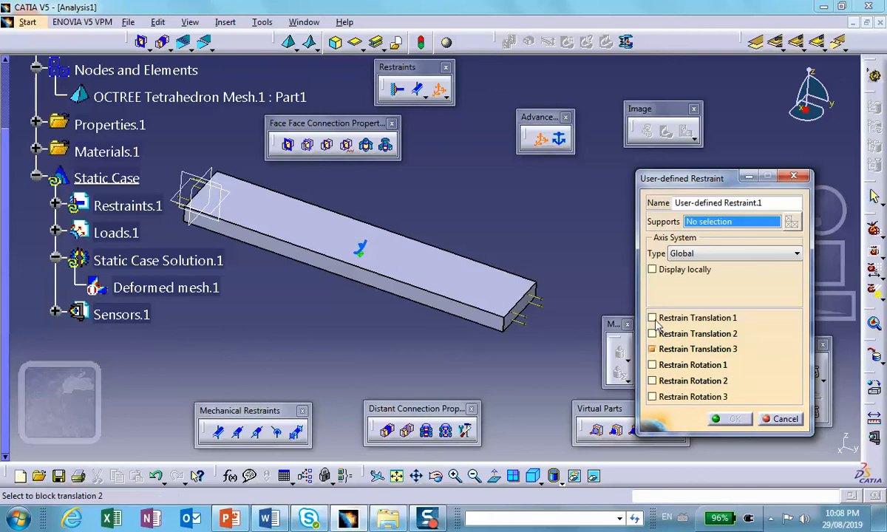
click(654, 317)
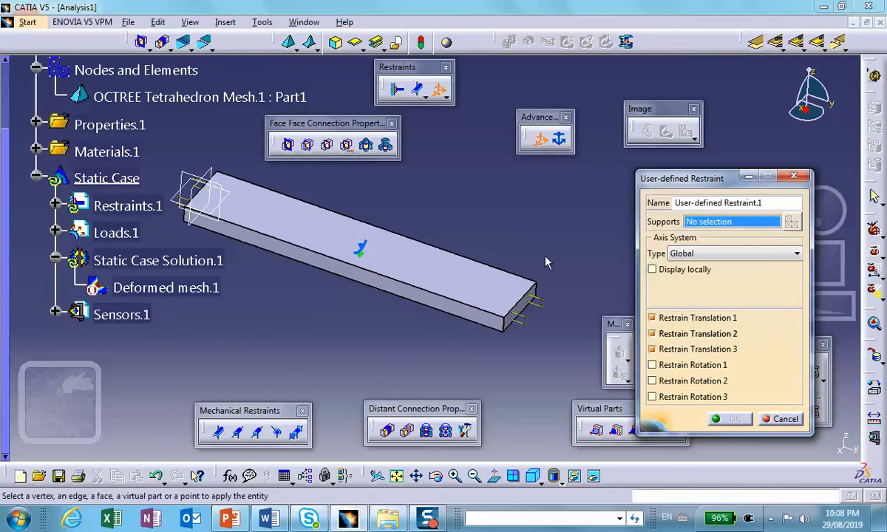
click(539, 284)
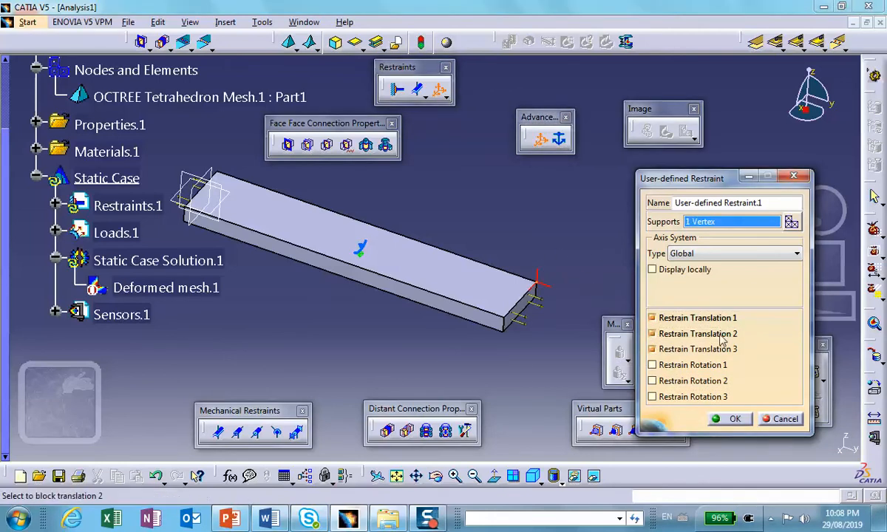
click(654, 334)
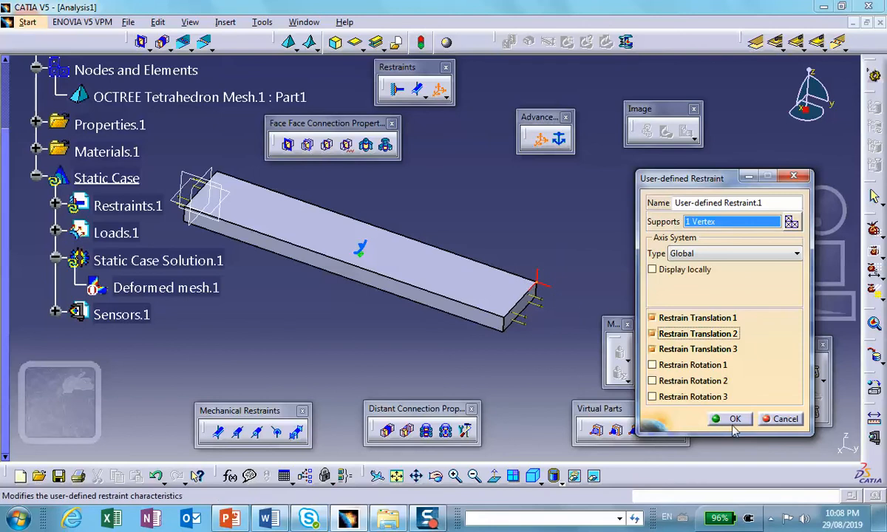
click(735, 420)
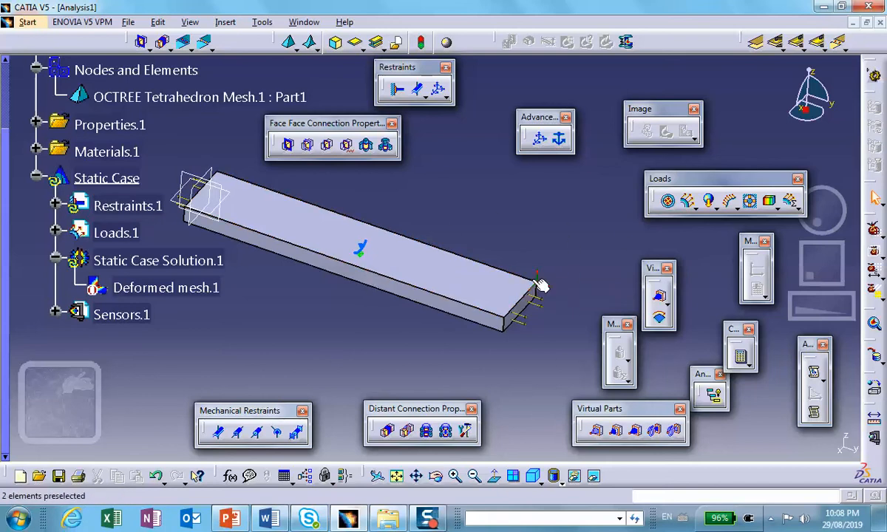
Restrain a second and a third corner vertex in fewer translations to complete the 1-2-3 support.
click(127, 205)
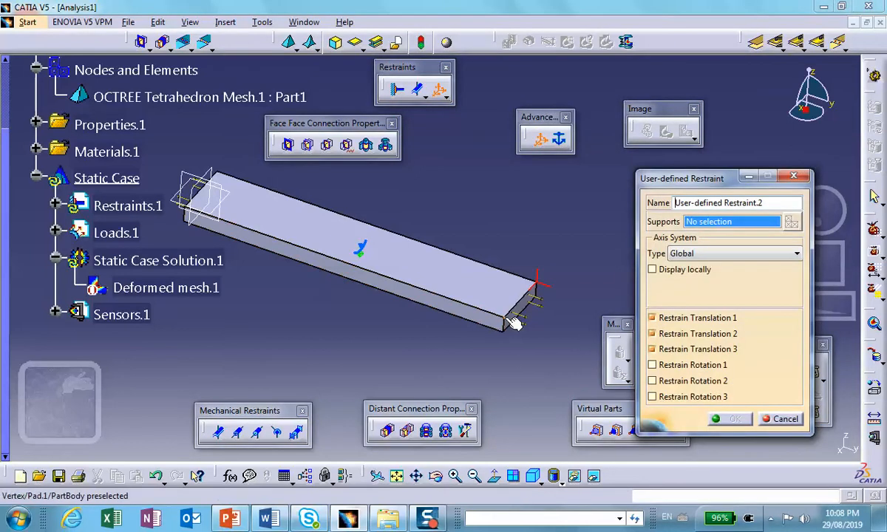
click(503, 322)
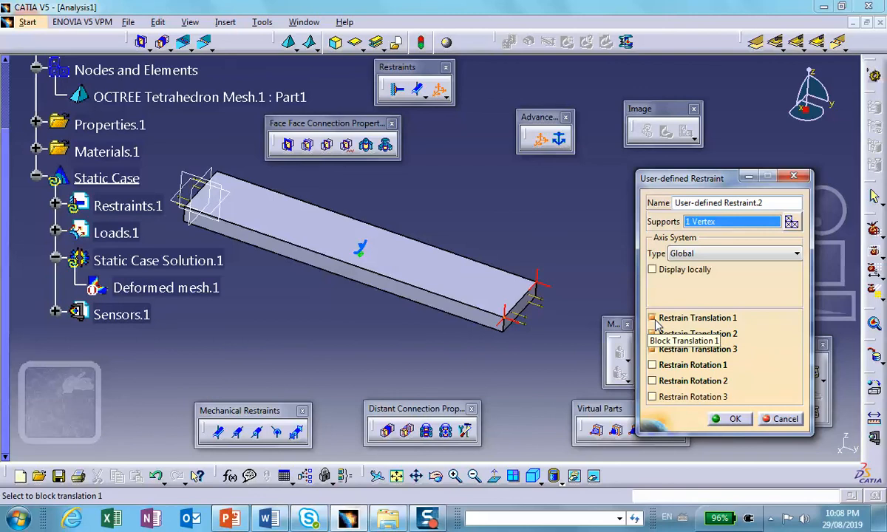
click(654, 318)
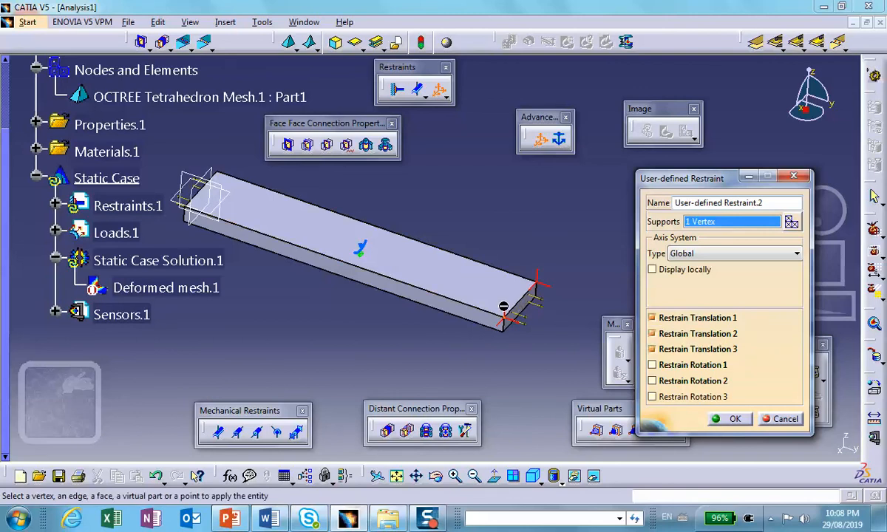
mouse_move(654, 349)
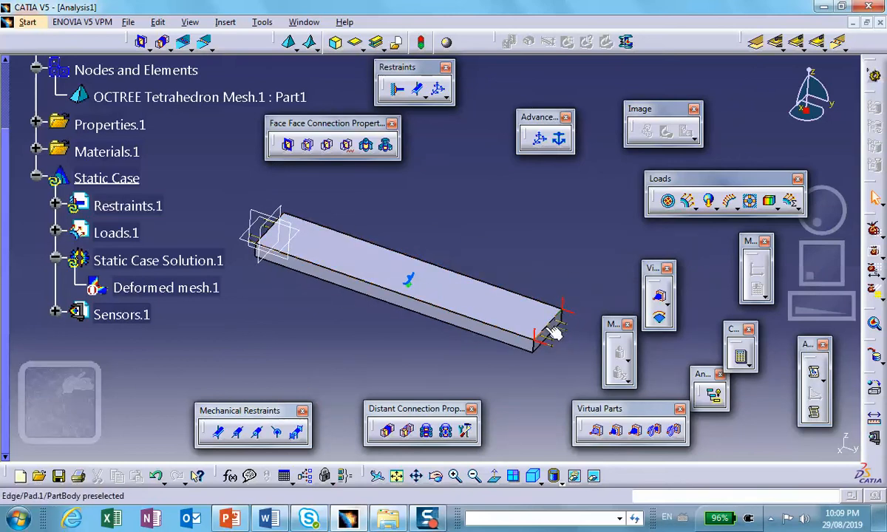
mouse_move(491, 309)
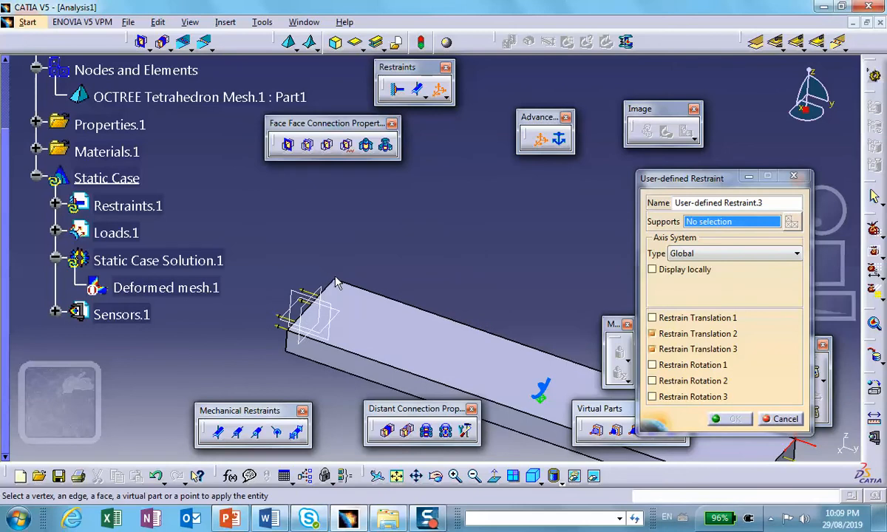
click(337, 280)
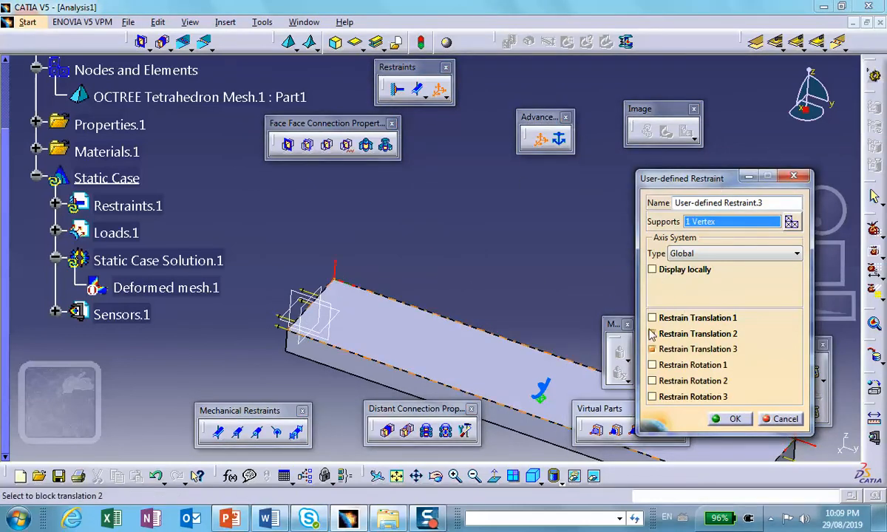
mouse_move(654, 334)
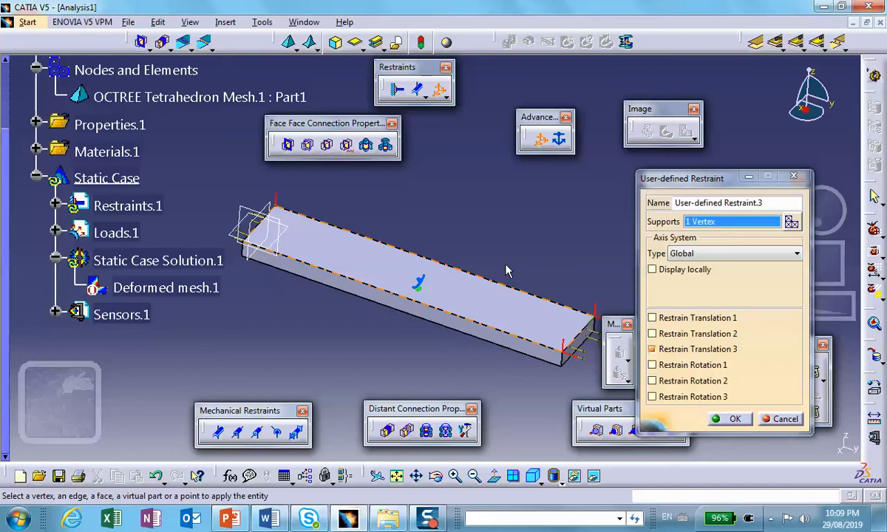
mouse_move(577, 328)
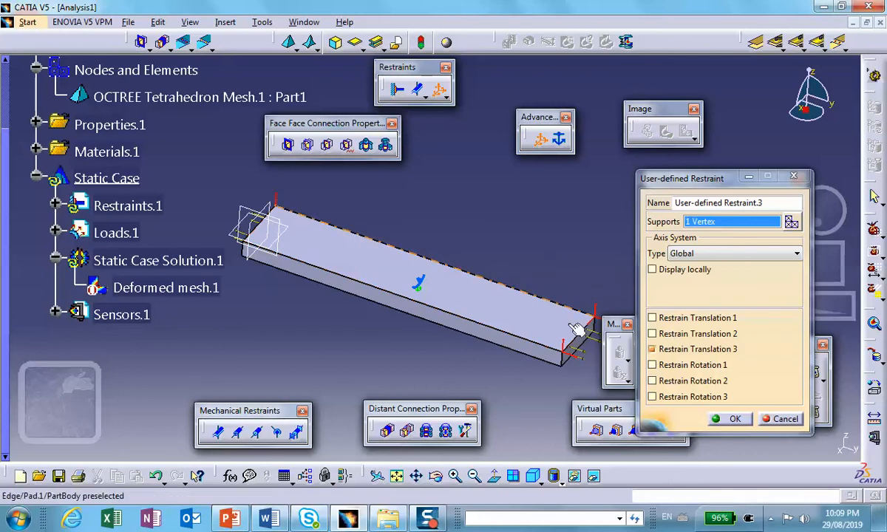
click(733, 420)
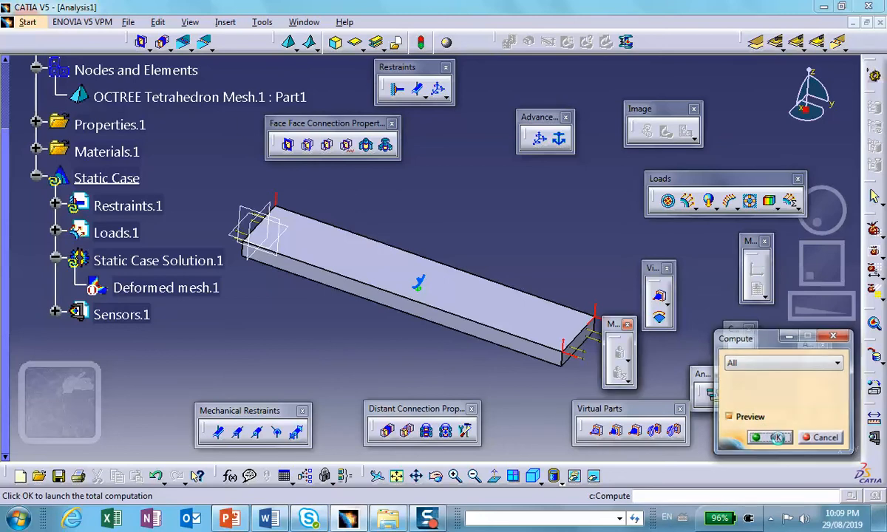
click(771, 437)
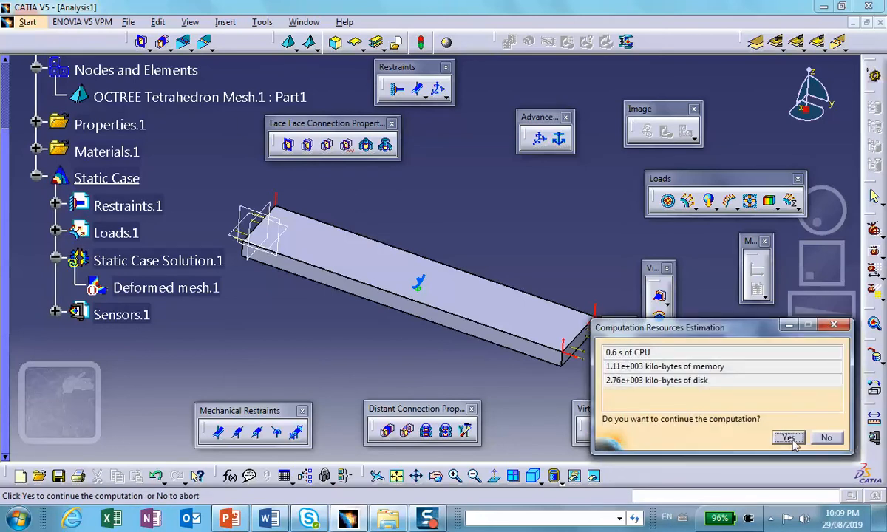
click(788, 438)
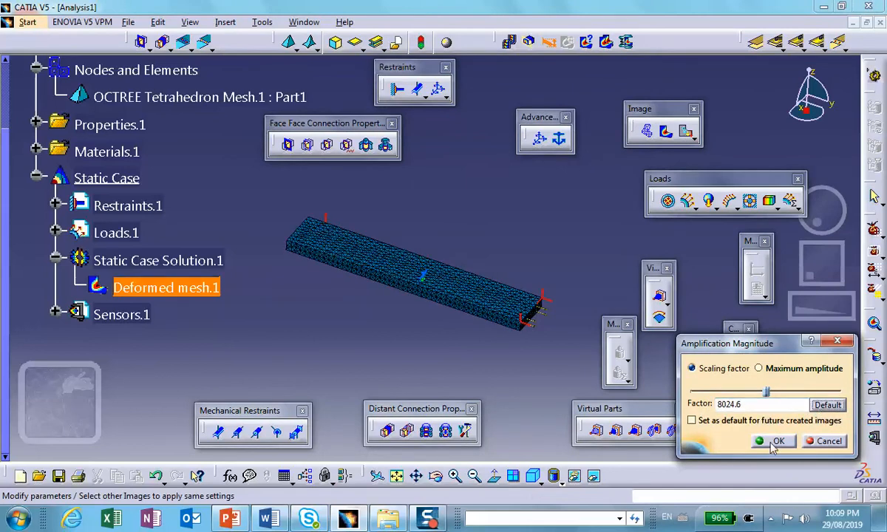
click(775, 441)
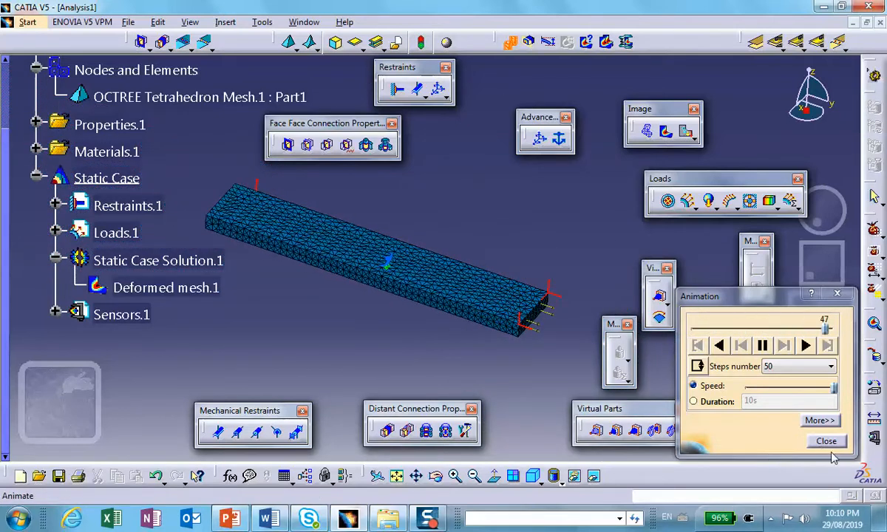
click(826, 441)
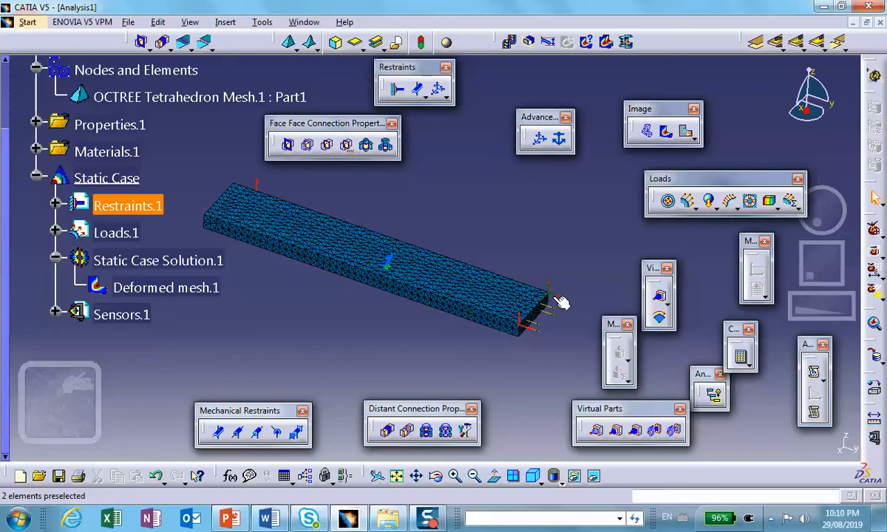
click(571, 248)
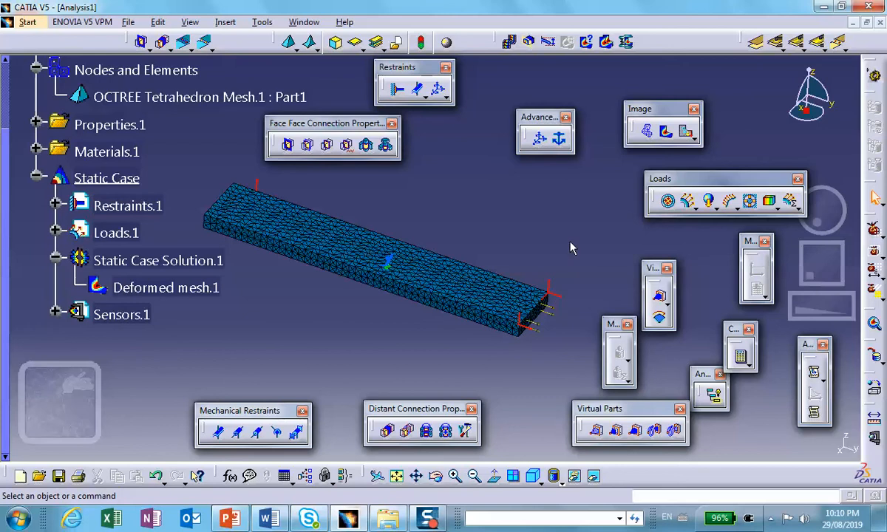
mouse_move(517, 342)
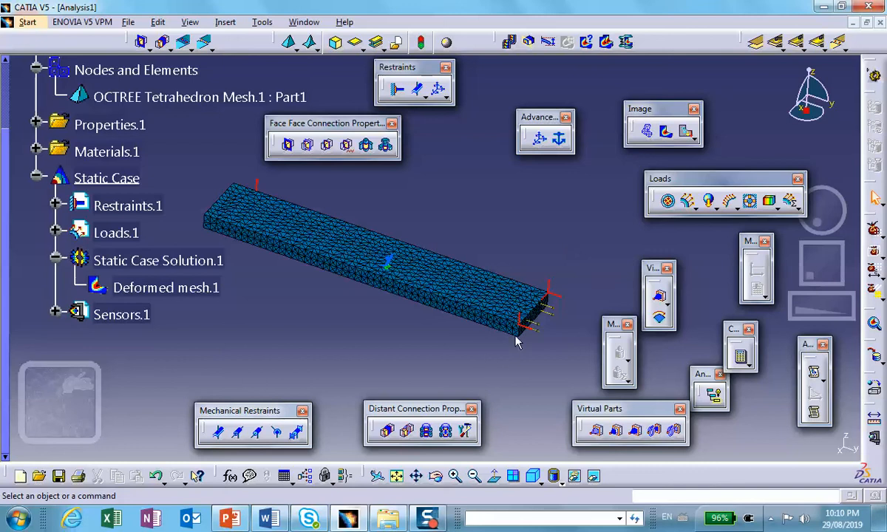
mouse_move(518, 328)
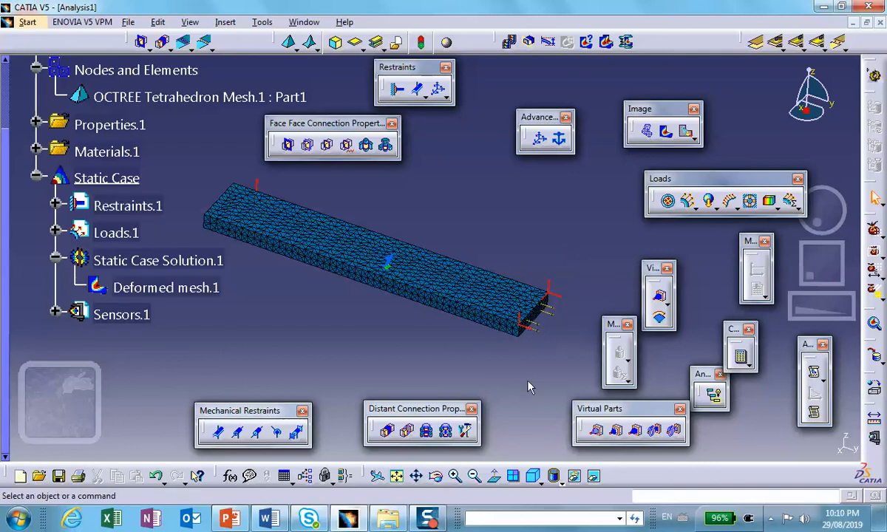
mouse_move(530, 328)
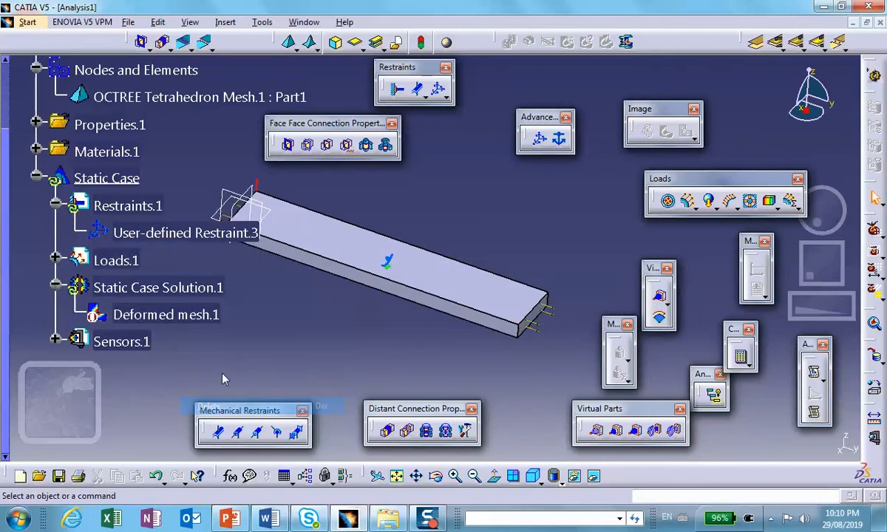
Delete User-defined Restraint.3 and create an Isostatic Restraint on the block instead.
right_click(184, 233)
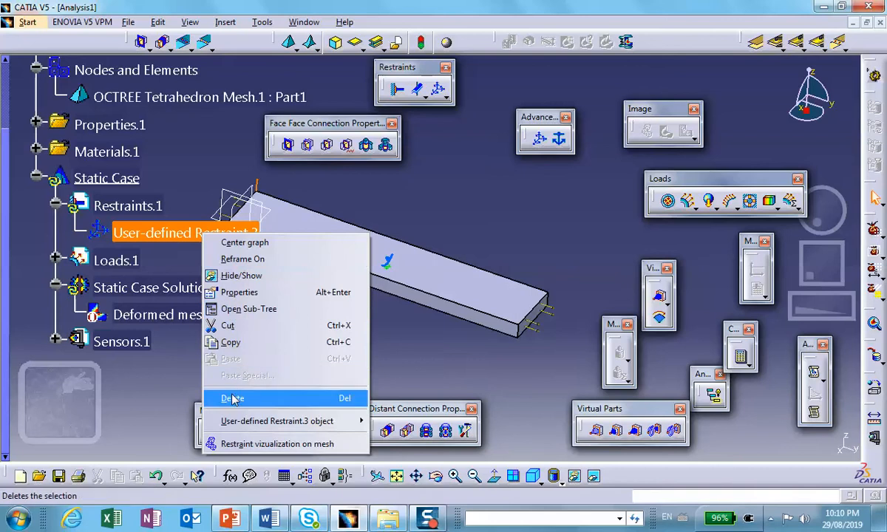
click(233, 400)
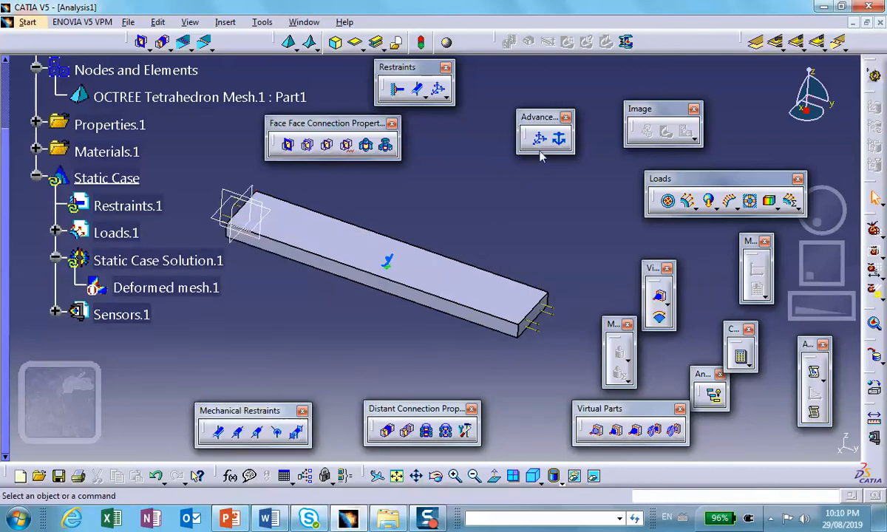
mouse_move(538, 139)
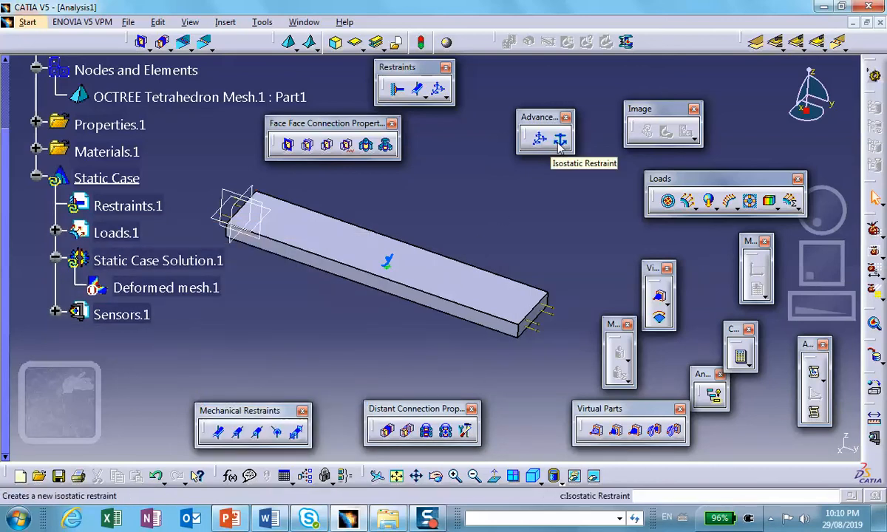
click(539, 139)
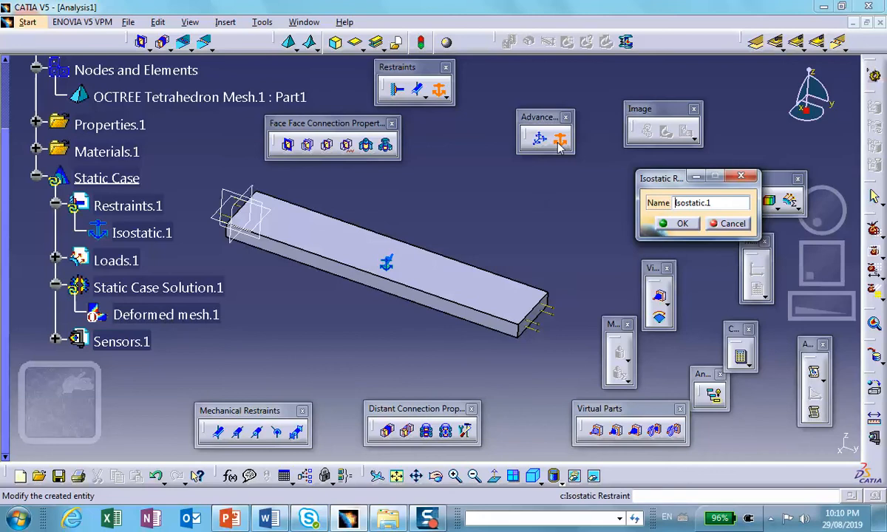
mouse_move(396, 309)
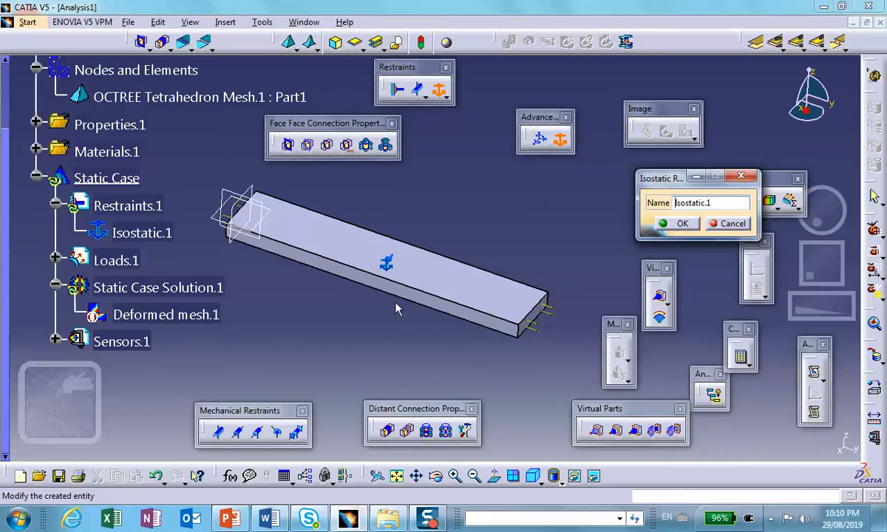
mouse_move(334, 202)
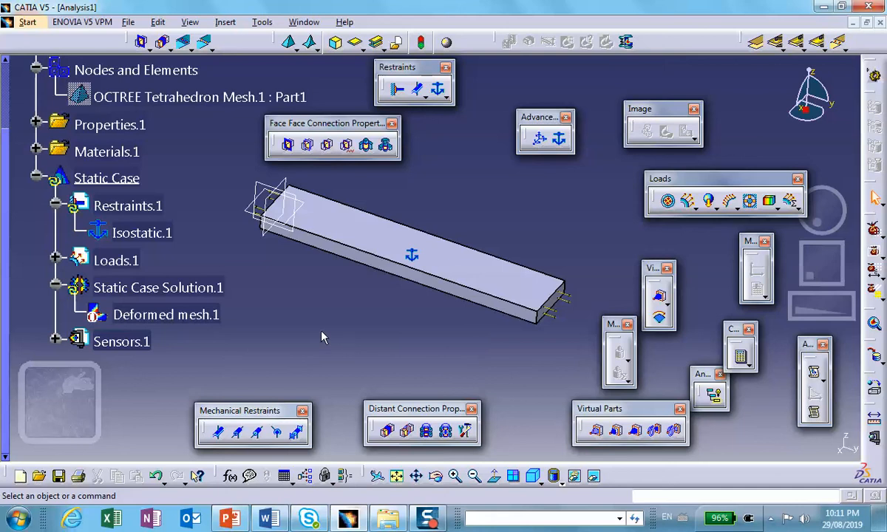
mouse_move(555, 476)
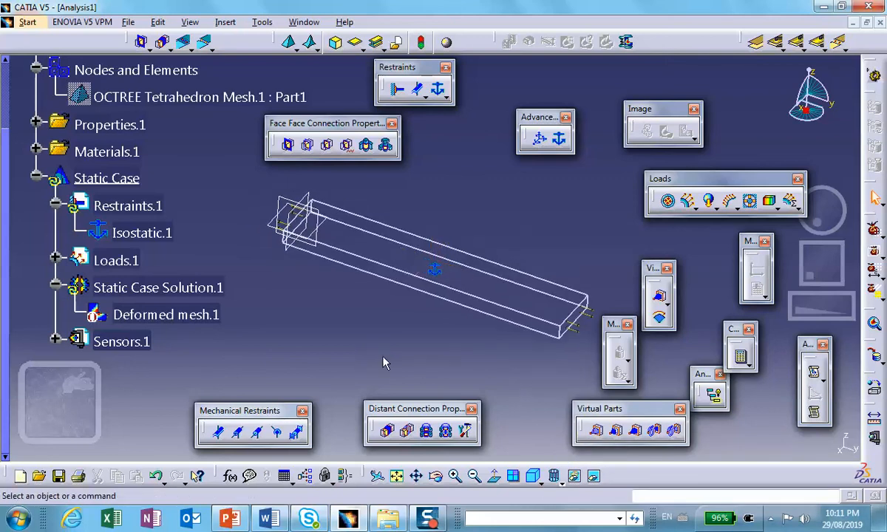
Select the new isostatic restraint under the Restraints set and bring up its options.
right_click(127, 206)
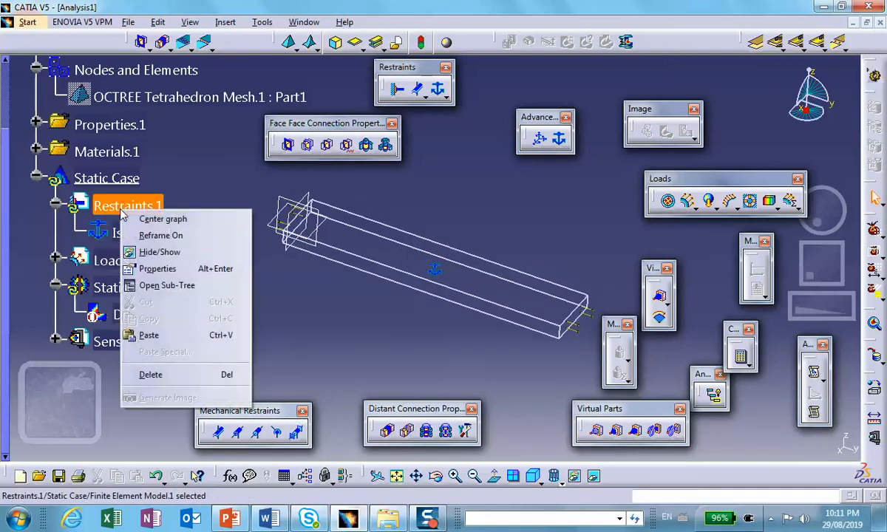
click(141, 232)
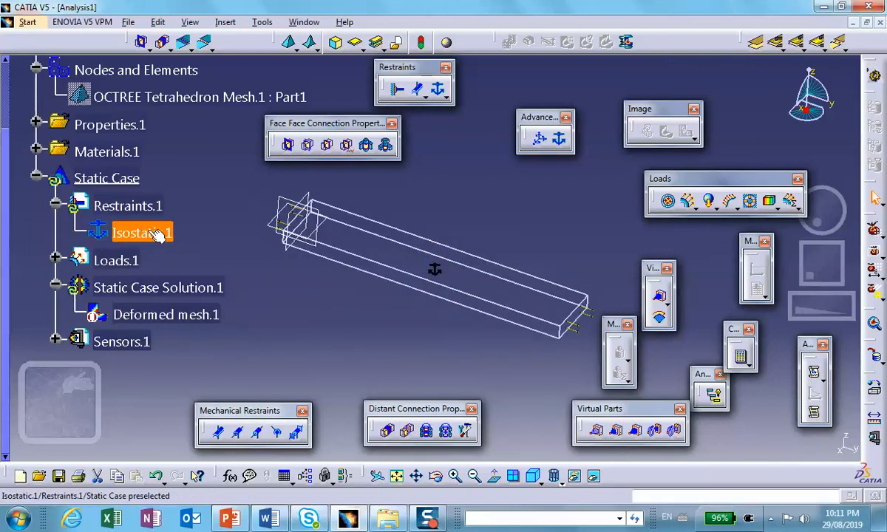
right_click(133, 234)
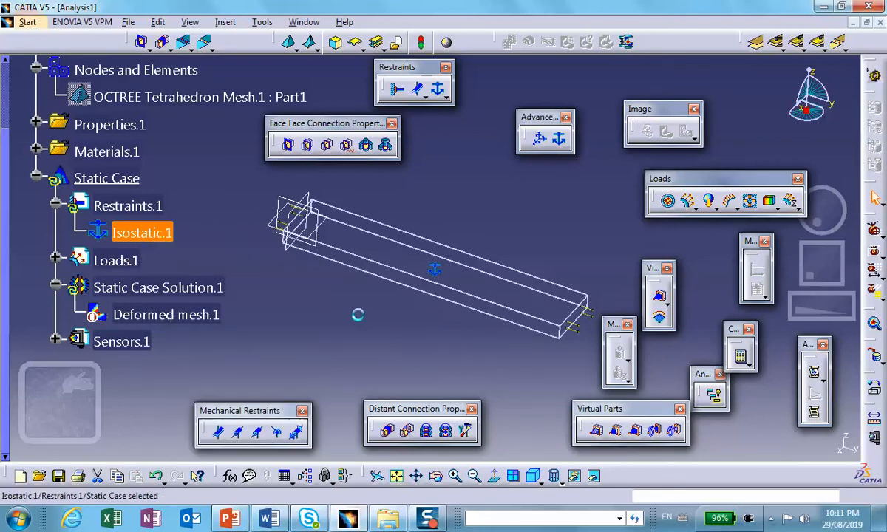
mouse_move(198, 314)
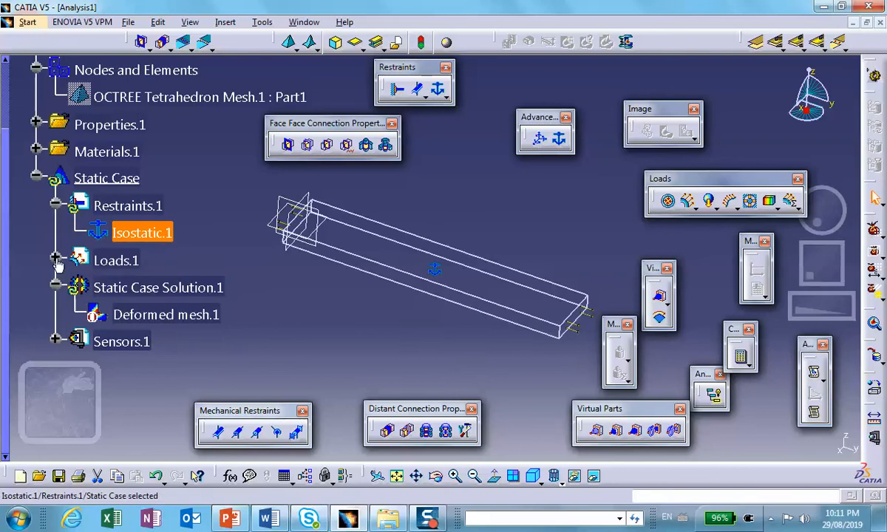
mouse_move(142, 219)
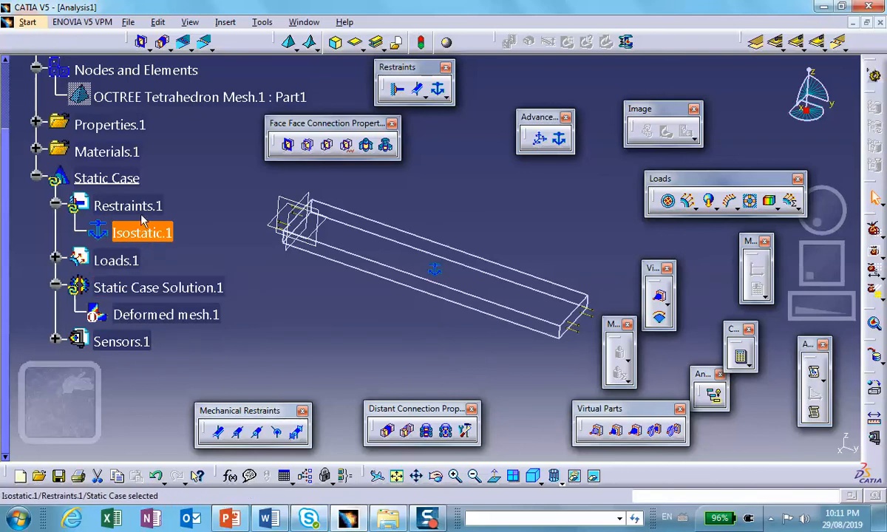
Compute All for the static case, accepting the resource estimate.
right_click(127, 206)
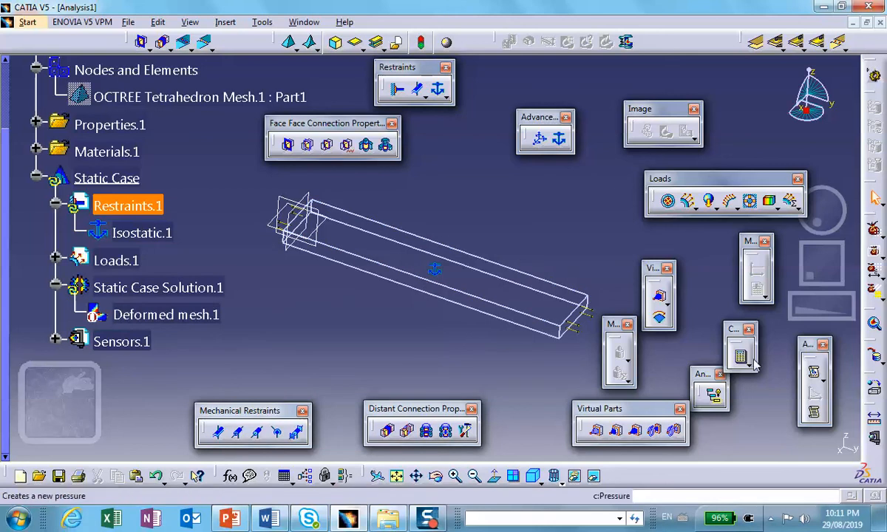
click(740, 355)
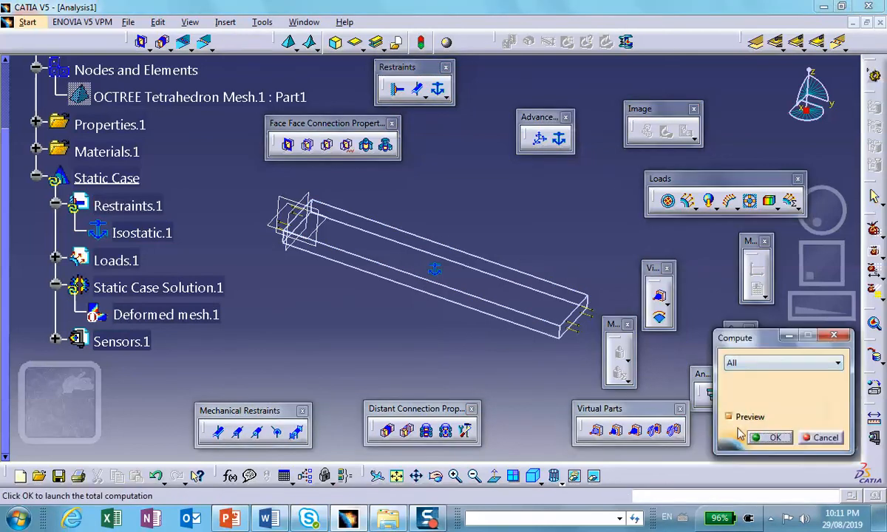
click(775, 438)
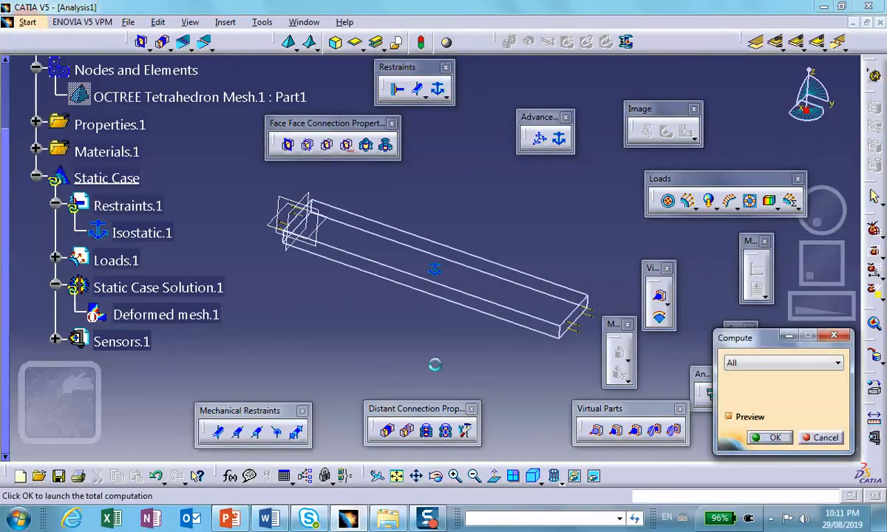
click(775, 438)
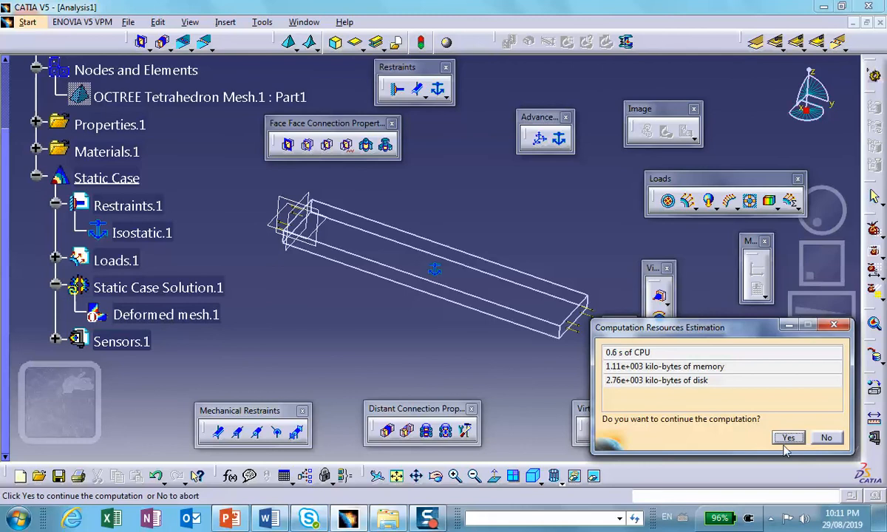
click(789, 437)
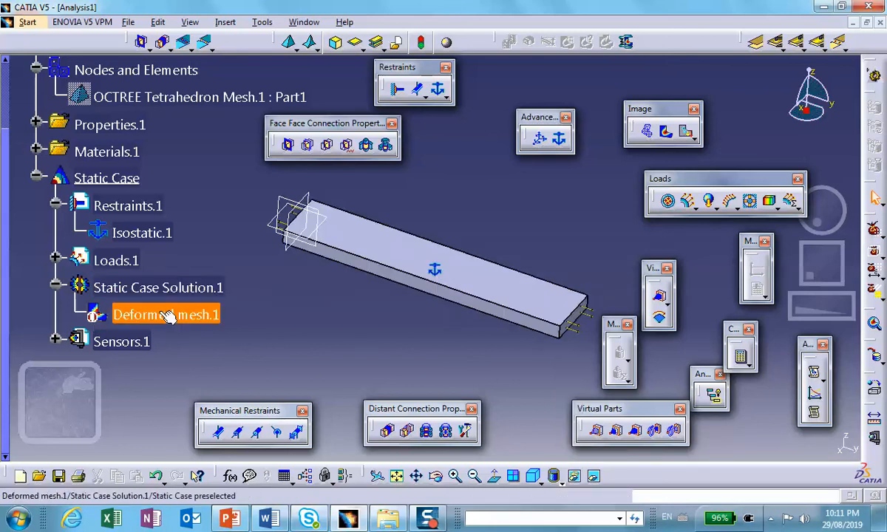
Display Deformed mesh.1 as the dense tetrahedron mesh of the block.
double_click(166, 314)
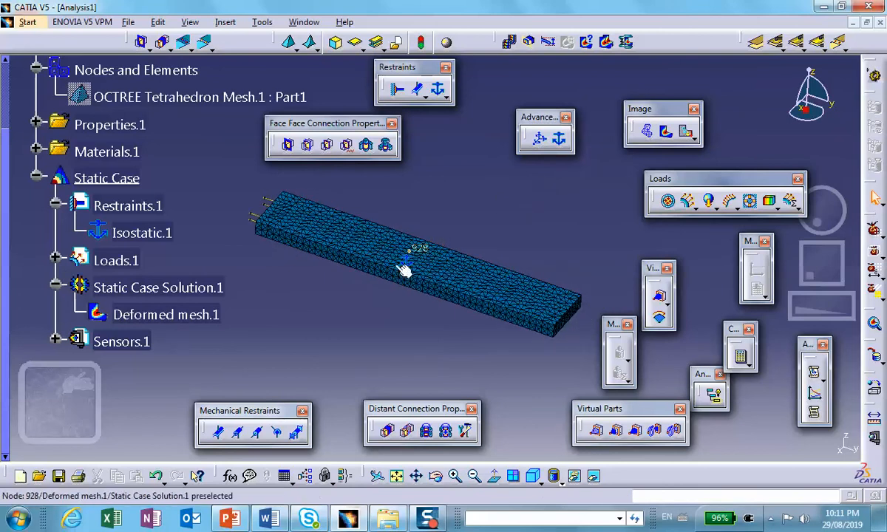
mouse_move(547, 302)
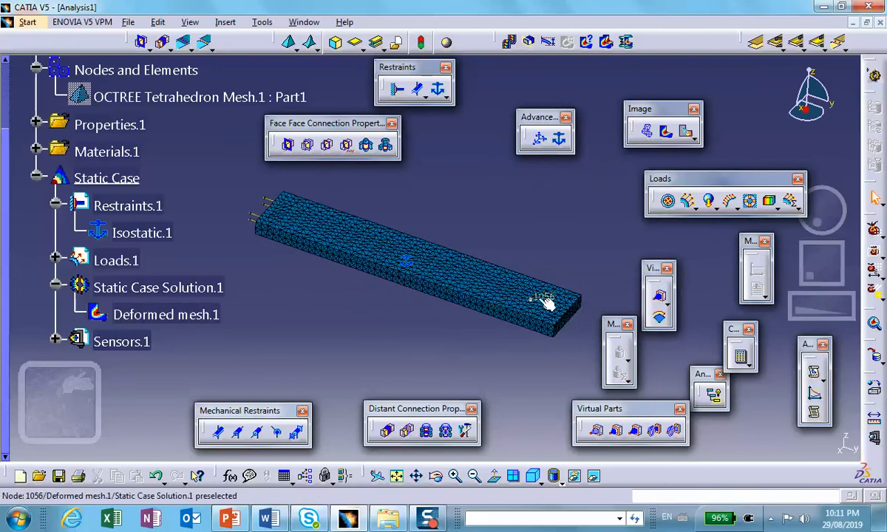
click(142, 232)
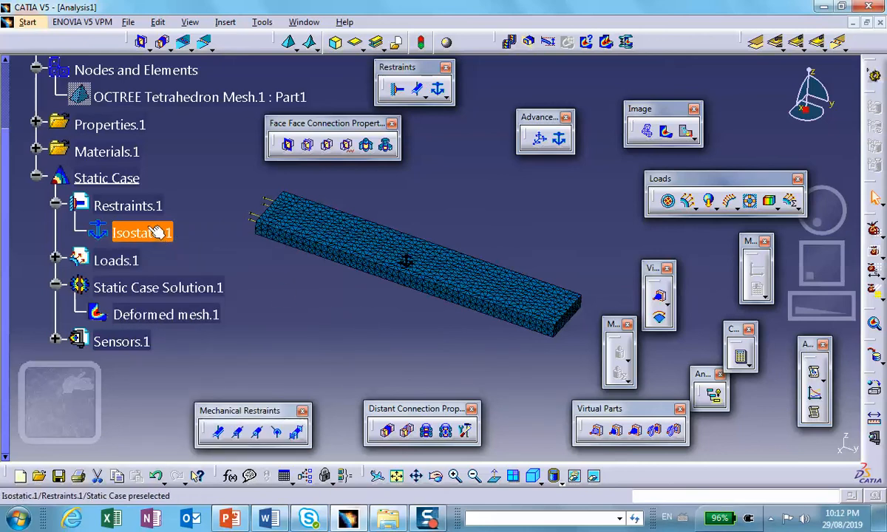
Show Isostatic.1's vertex restraints as yellow symbols on the mesh corners and adjust the view.
right_click(142, 232)
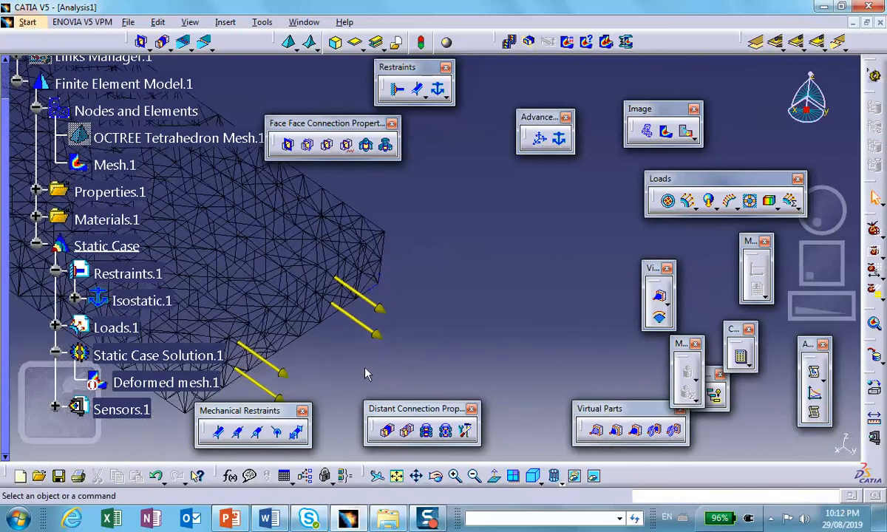
drag(367, 373, 343, 387)
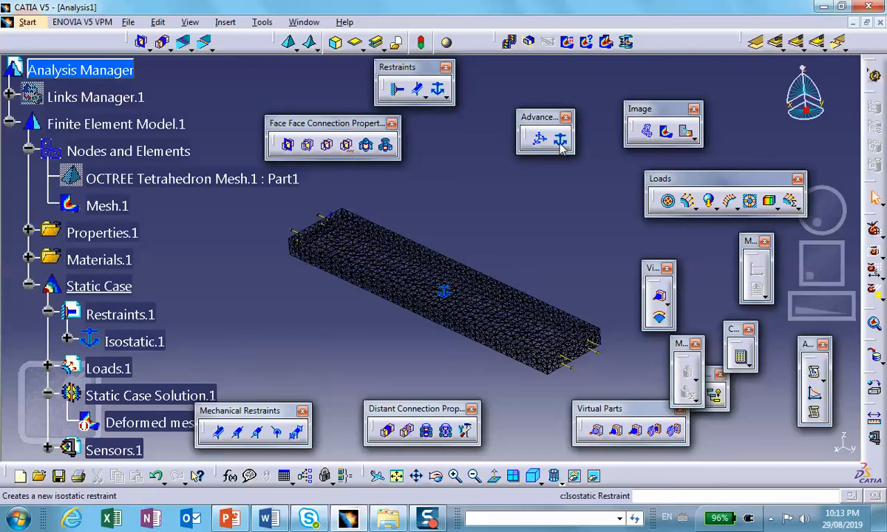
mouse_move(489, 216)
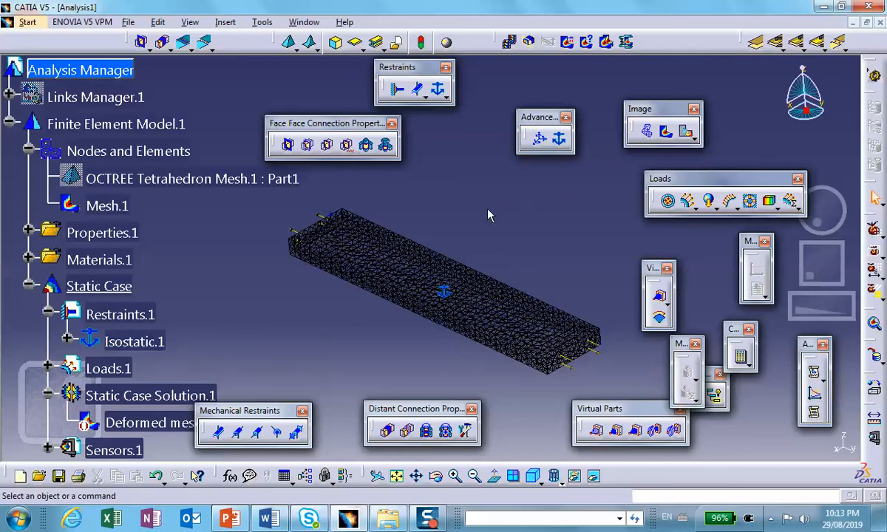